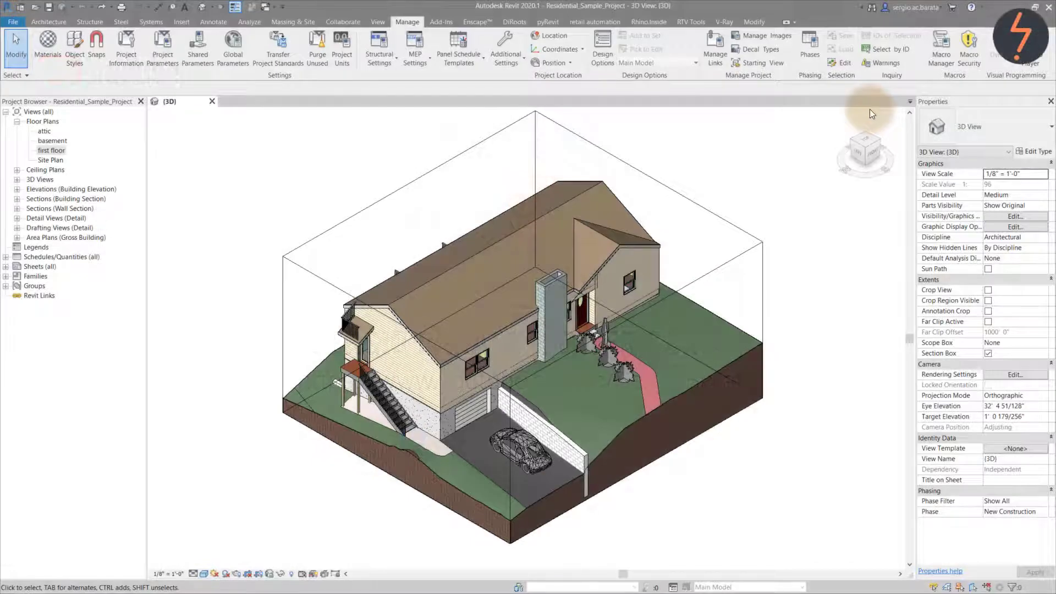
Review the project warnings and show the stair run behind the run width warning
{"action": "left_click", "coordinate": [887, 63]}
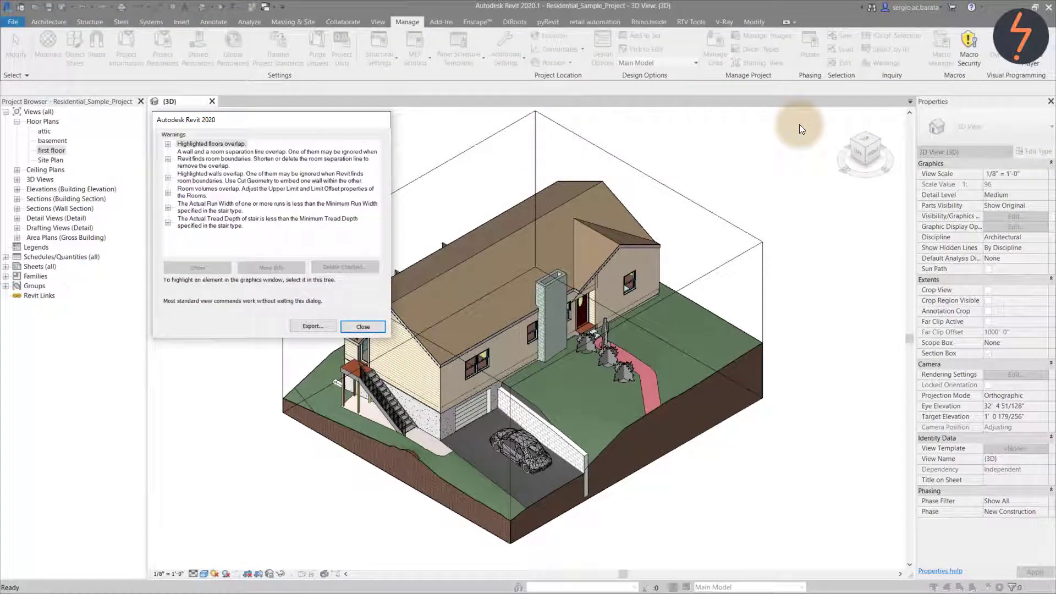
{"action": "mouse_move", "coordinate": [174, 211]}
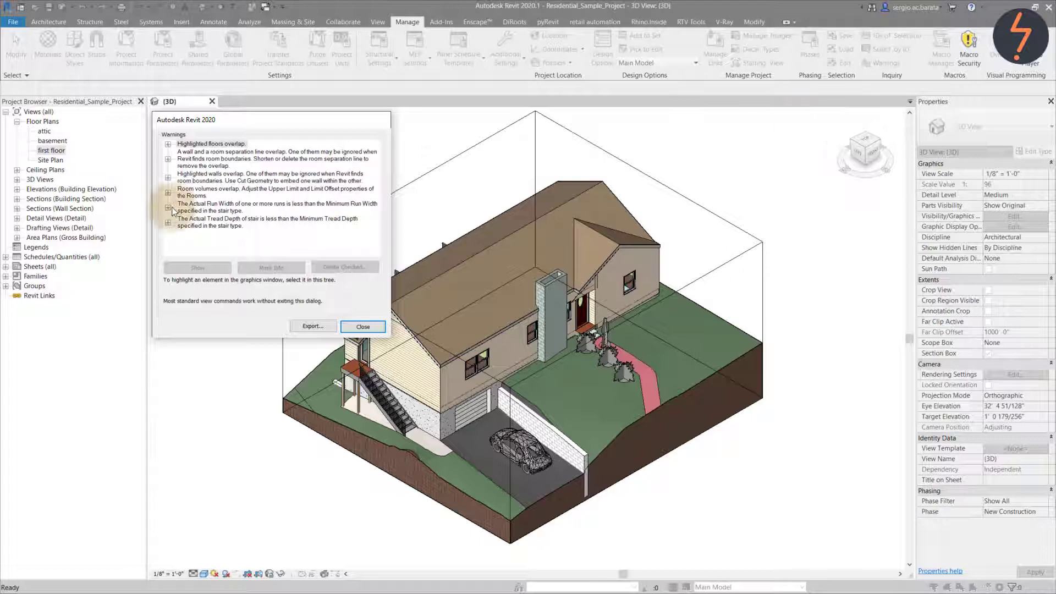
{"action": "left_click", "coordinate": [169, 206]}
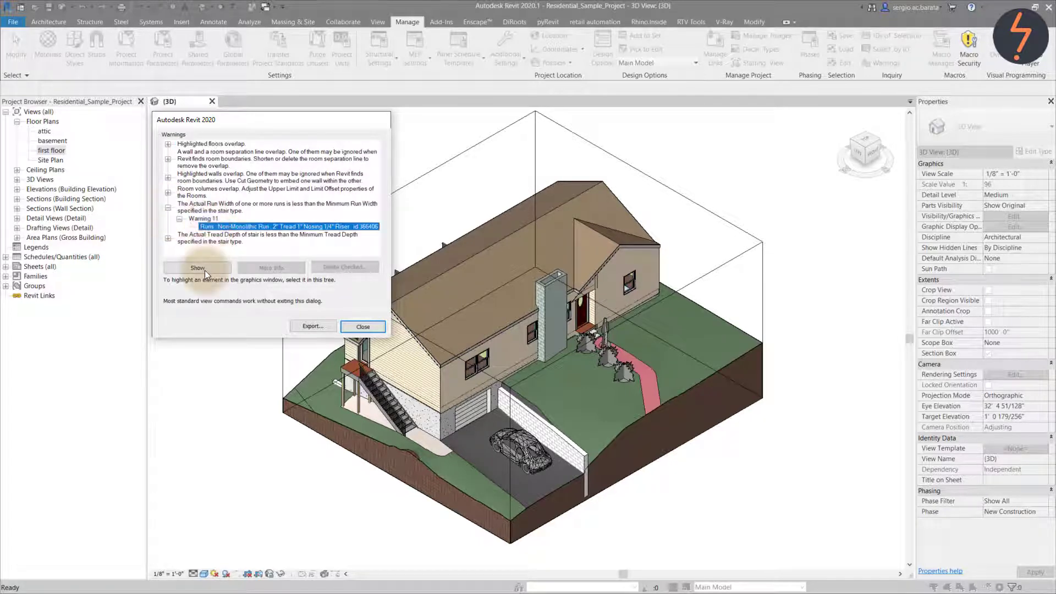
{"action": "left_click", "coordinate": [198, 267]}
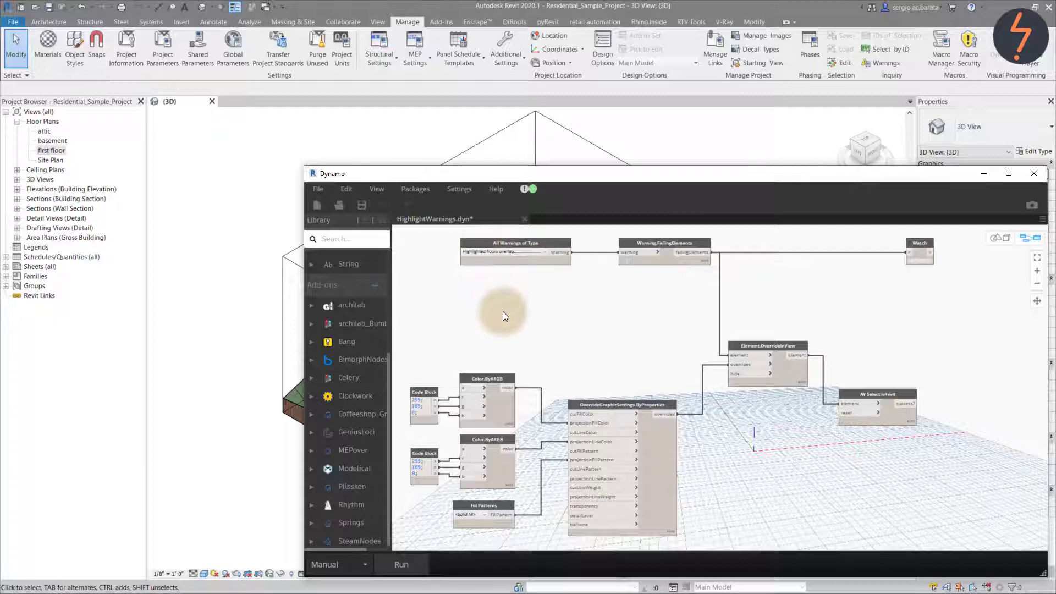
Run the HighlightWarnings graph to select the overlapping floors in Revit
{"action": "left_click", "coordinate": [400, 564]}
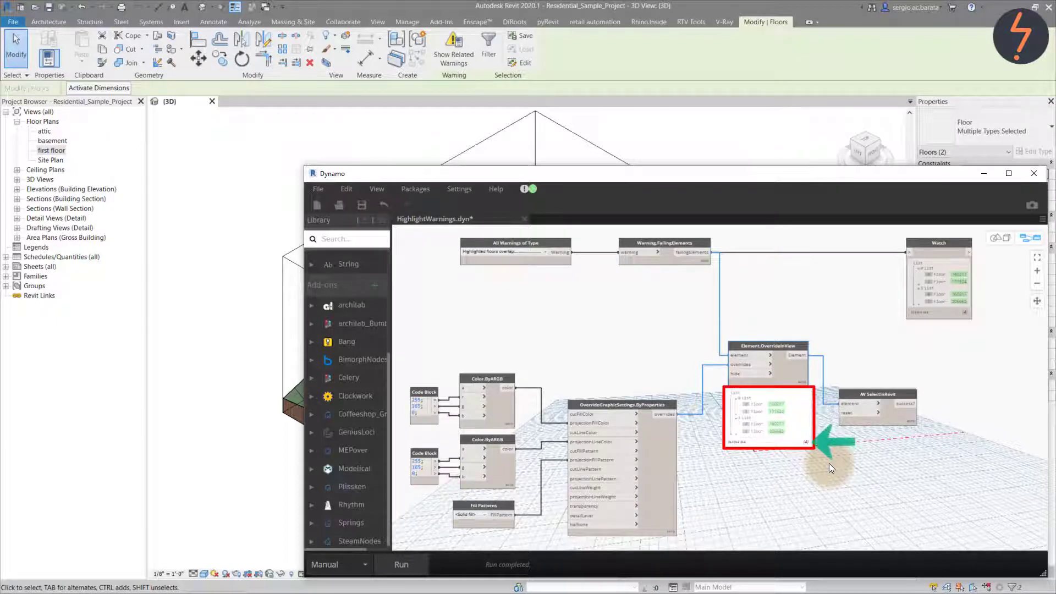
{"action": "mouse_move", "coordinate": [793, 469]}
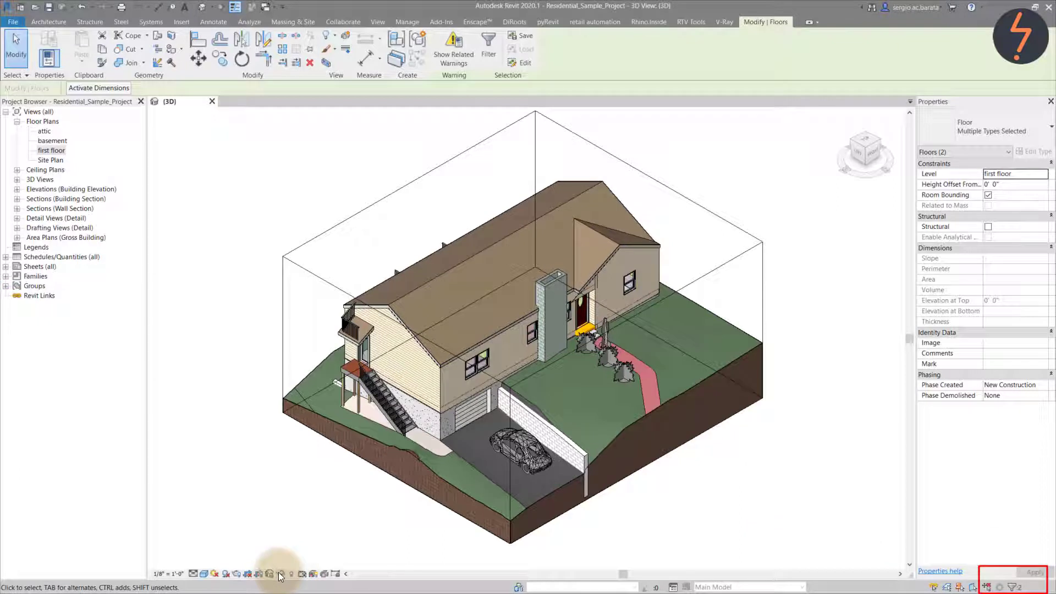
Temporarily isolate the highlighted overlapping floors in the 3D view
{"action": "left_click", "coordinate": [269, 574]}
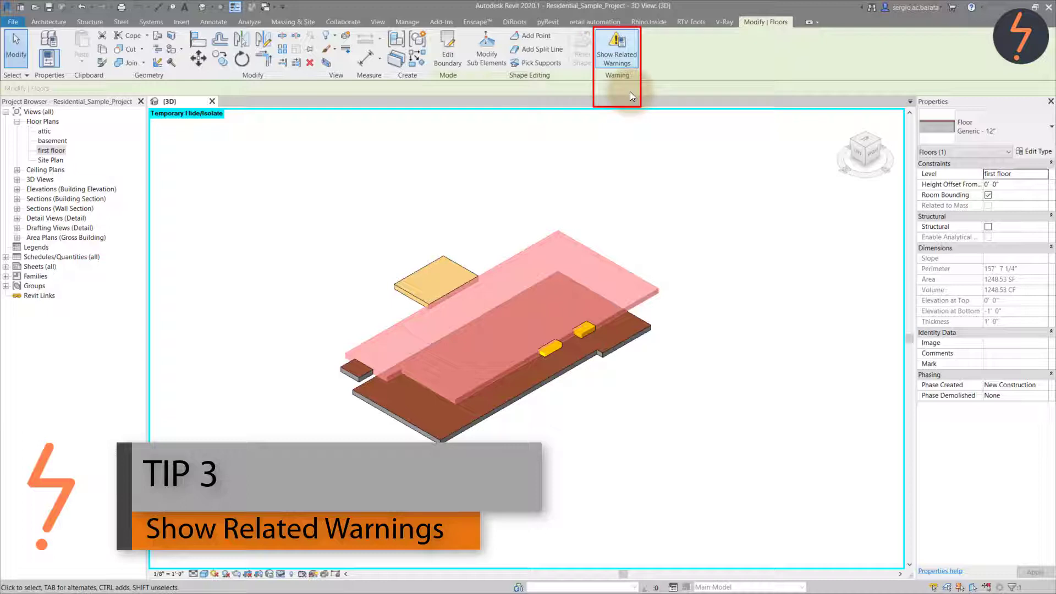
Inspect the floor-overlap warnings related to the selected floor and highlight each floor
{"action": "left_click", "coordinate": [615, 48]}
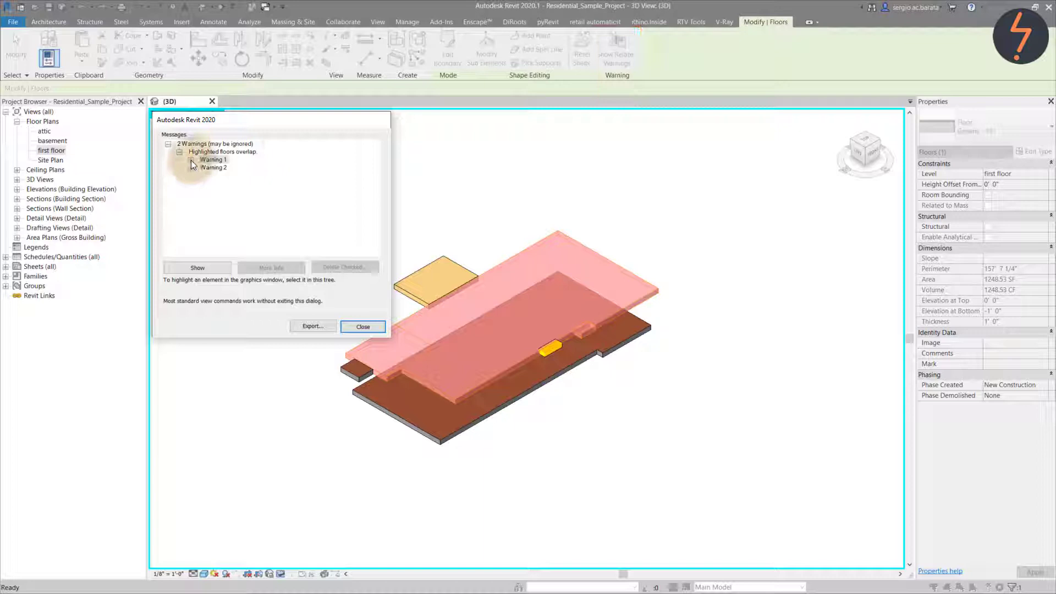
{"action": "left_click", "coordinate": [212, 160]}
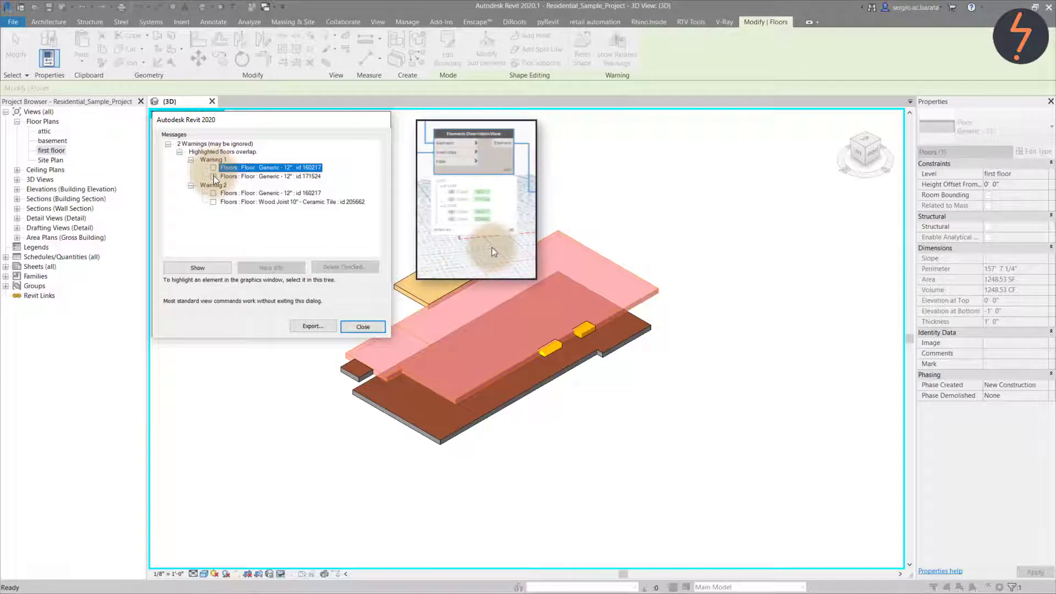
{"action": "left_click", "coordinate": [269, 176]}
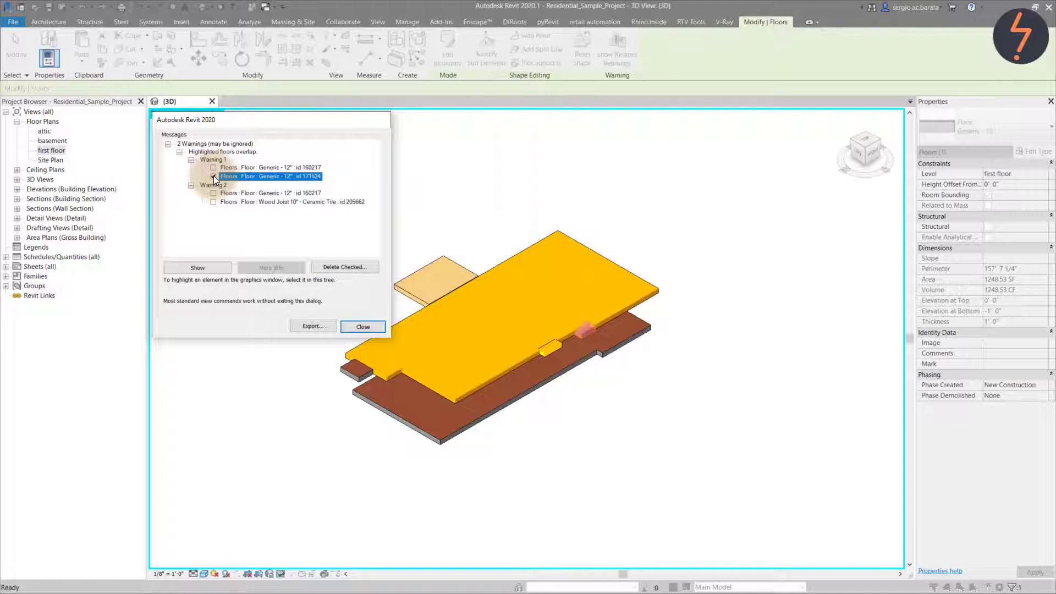
{"action": "left_click", "coordinate": [363, 327]}
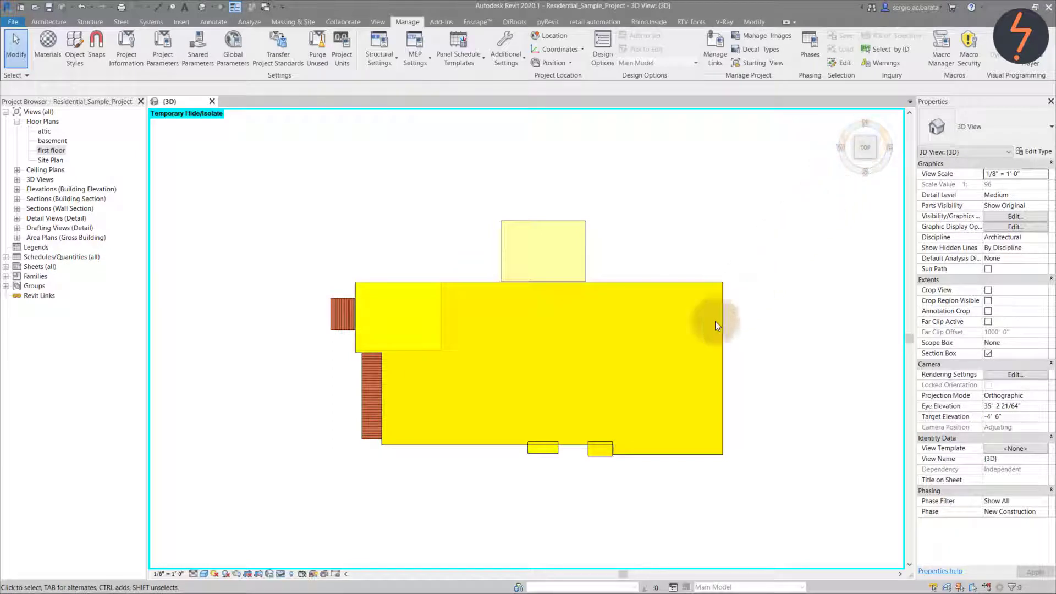
Inspect the boundary sketch of the small overlapping ceramic tile floor
{"action": "left_click", "coordinate": [596, 444]}
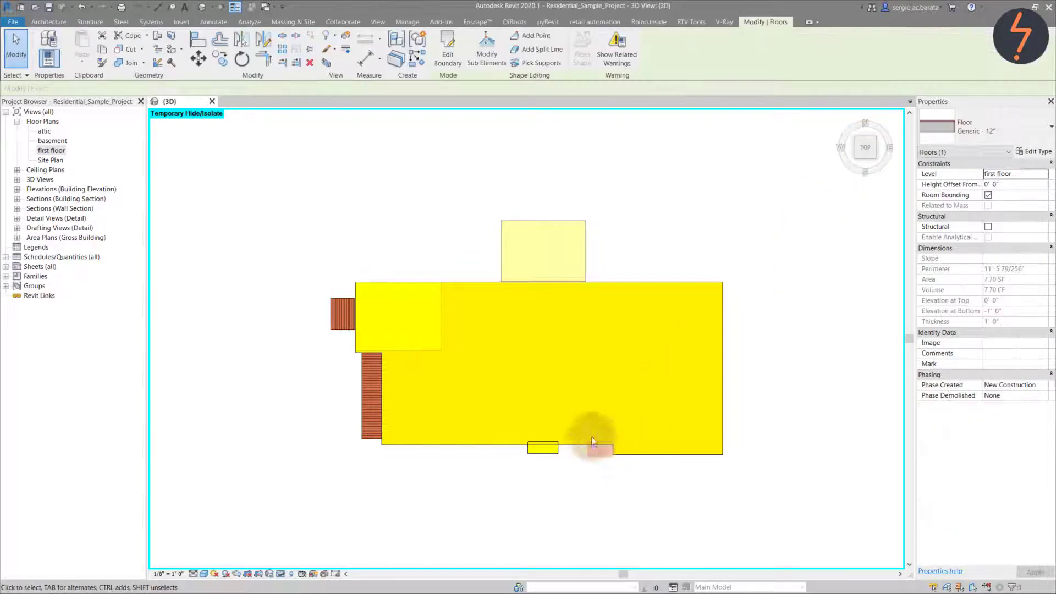
{"action": "left_click", "coordinate": [447, 50]}
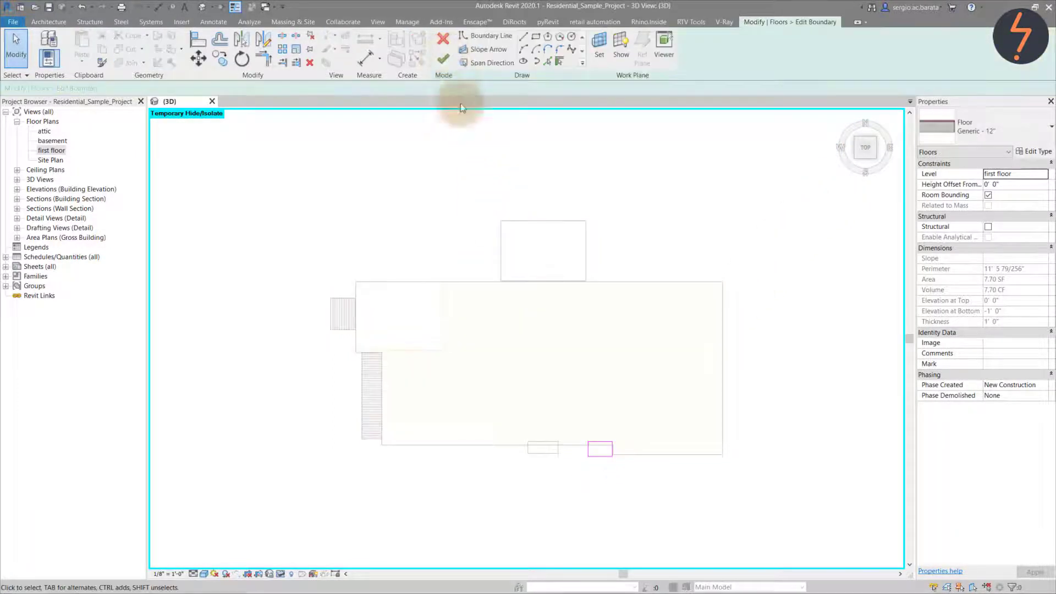
{"action": "mouse_move", "coordinate": [582, 486]}
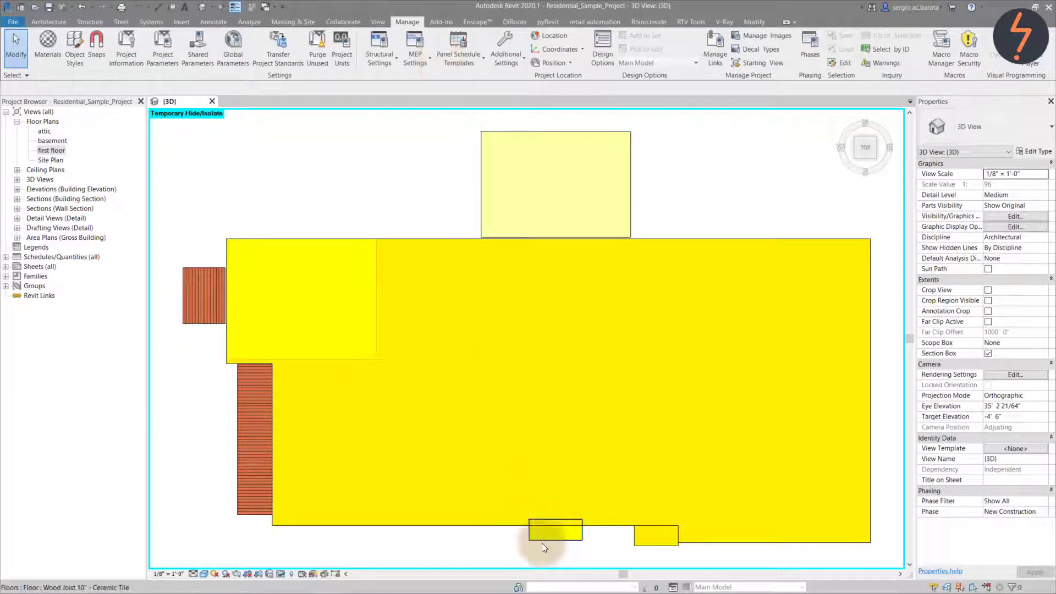
{"action": "left_click", "coordinate": [555, 530]}
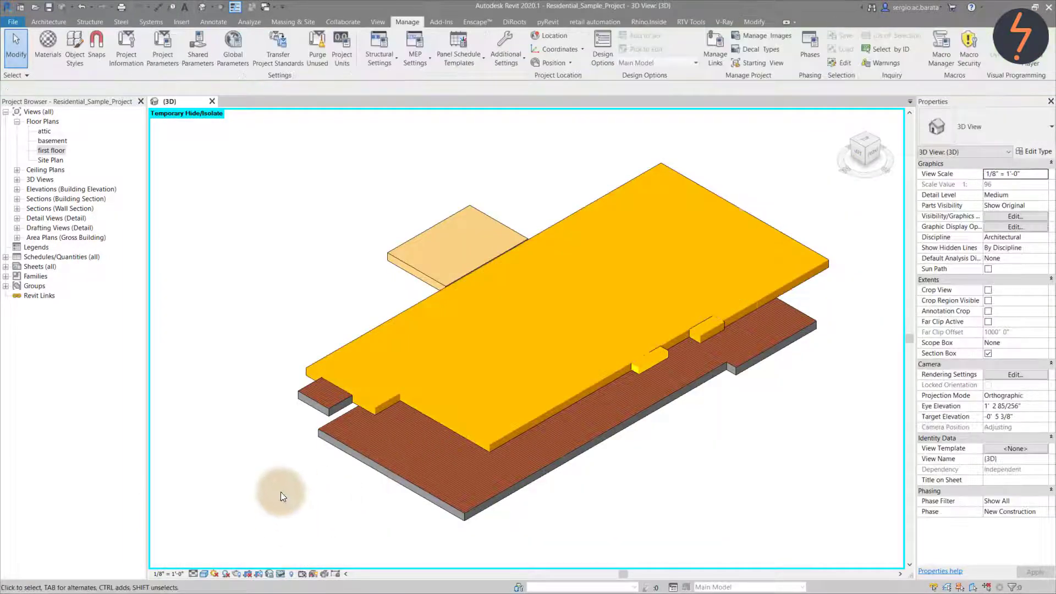
{"action": "left_click", "coordinate": [414, 309]}
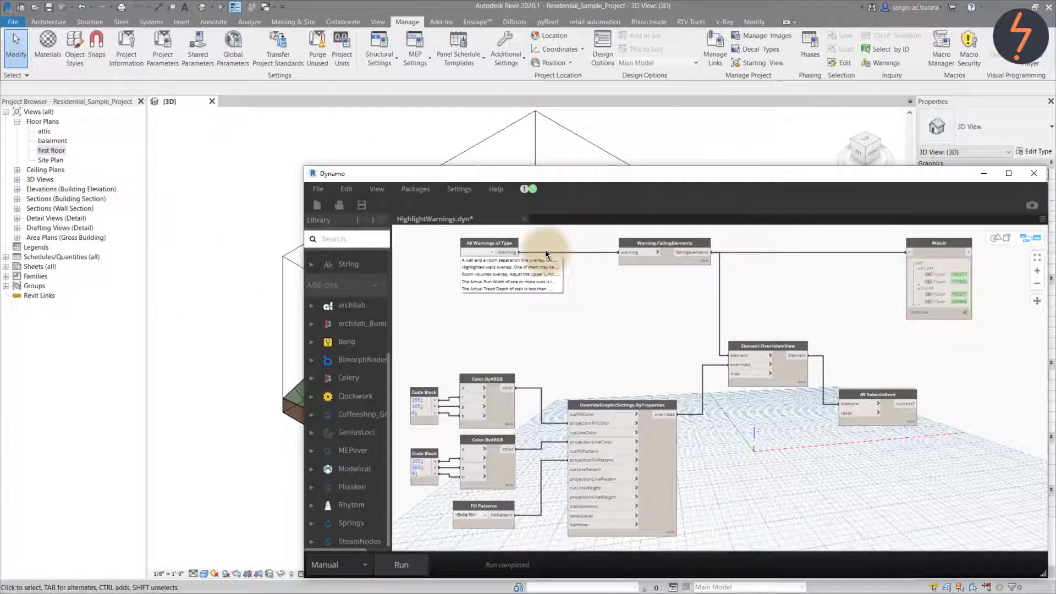
Run the graph on 'The Actual Run Width…' warning type and return to Revit
{"action": "left_click", "coordinate": [510, 274]}
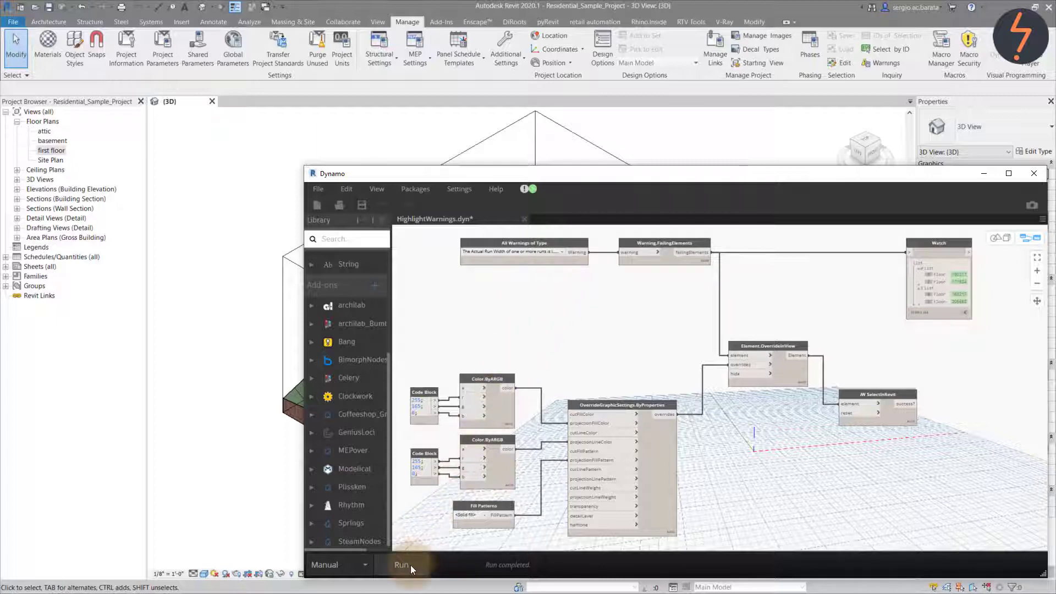
{"action": "left_click", "coordinate": [401, 564]}
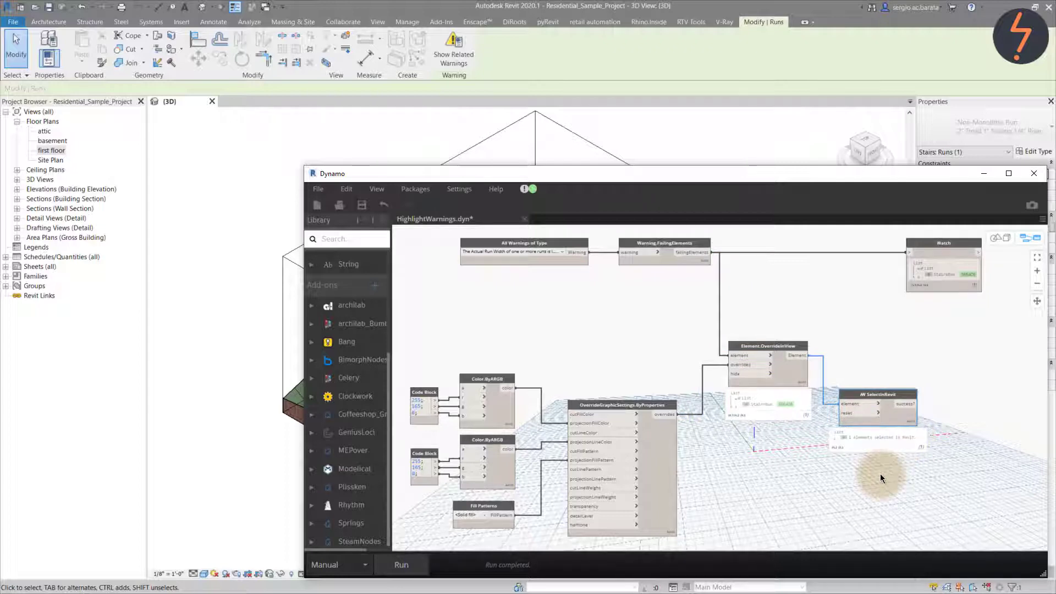
{"action": "left_click", "coordinate": [1032, 173]}
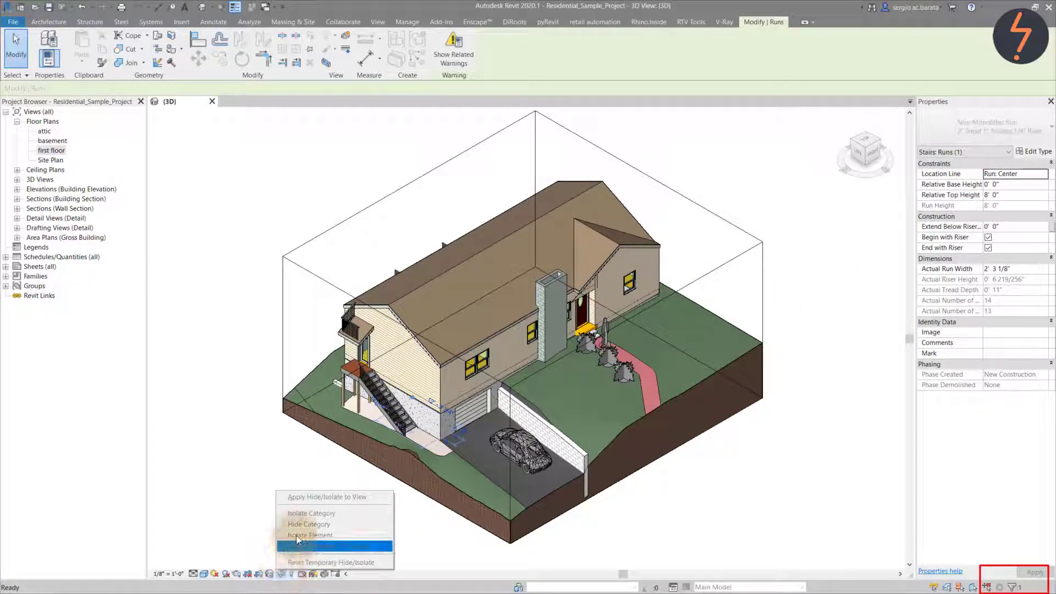
{"action": "mouse_move", "coordinate": [309, 534]}
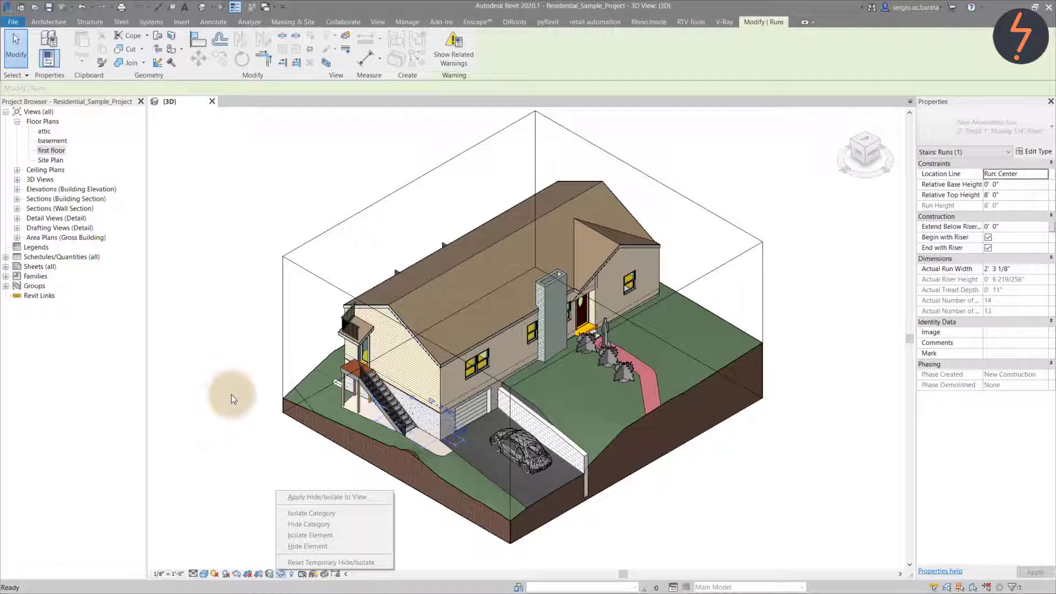
Review the insufficient run width warning related to the selected stair run
{"action": "left_click", "coordinate": [453, 50]}
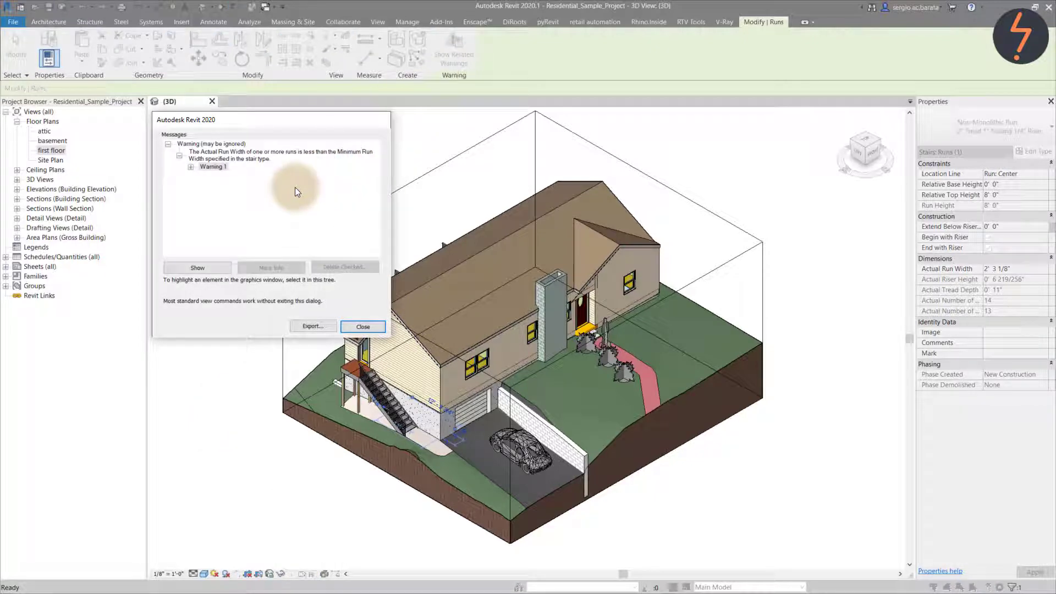
{"action": "left_click", "coordinate": [191, 166]}
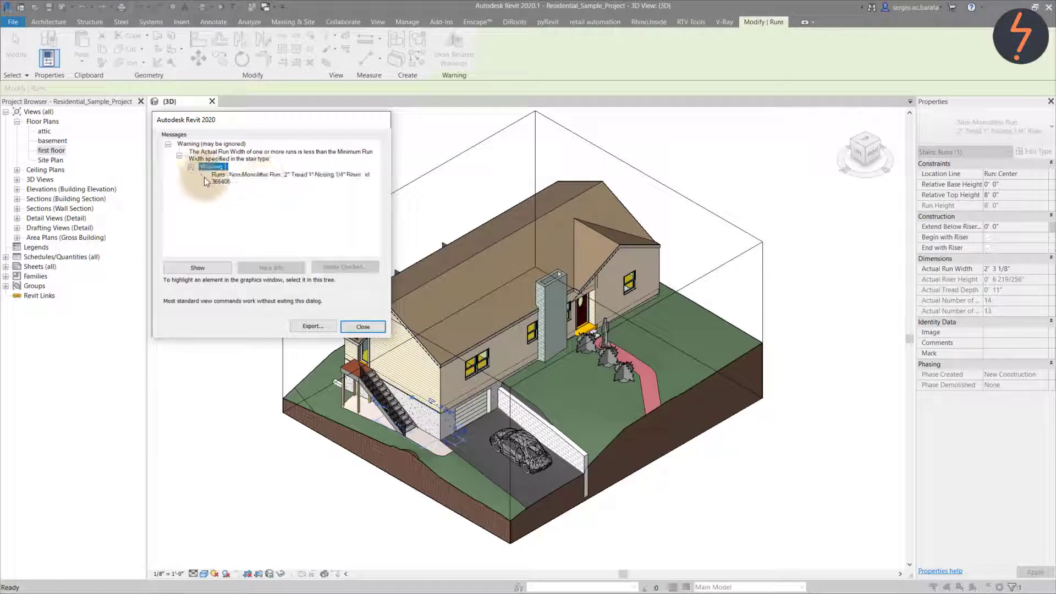
{"action": "left_click", "coordinate": [213, 166]}
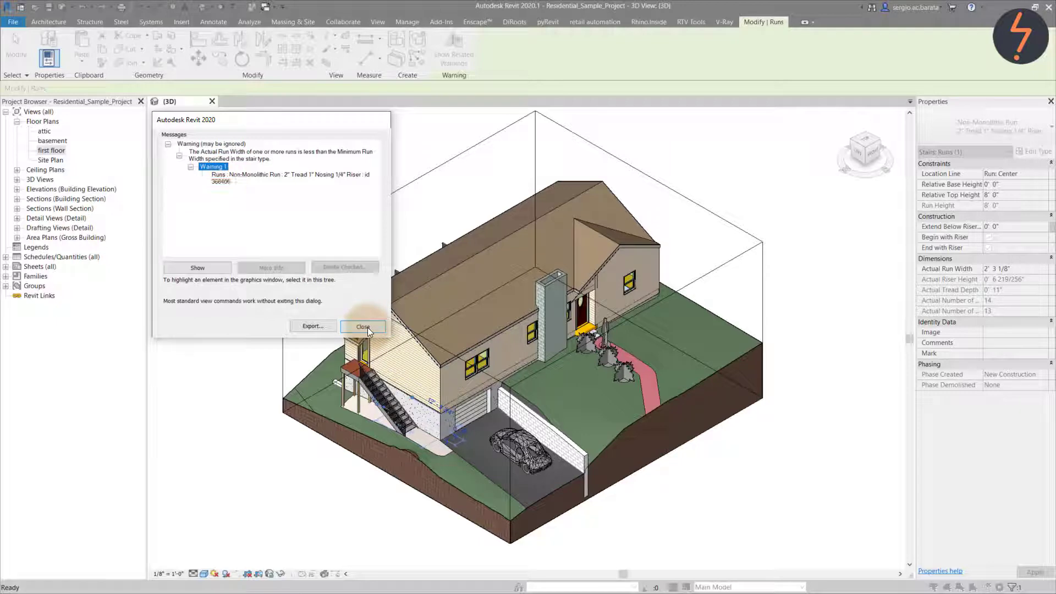
{"action": "left_click", "coordinate": [362, 327]}
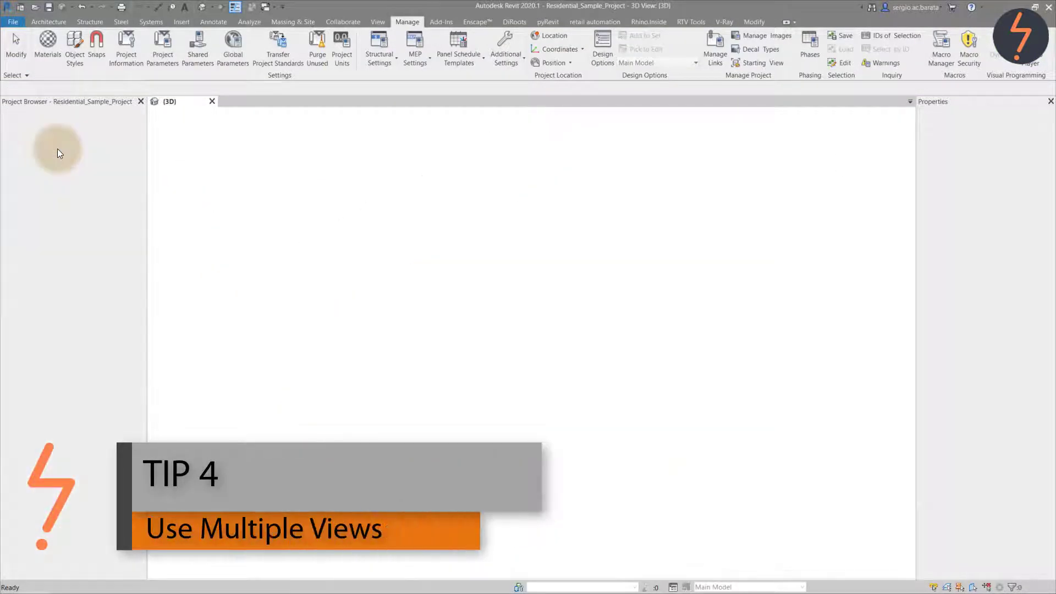
Open the first floor plan and recheck the stair run's width warning
{"action": "double_click", "coordinate": [53, 150]}
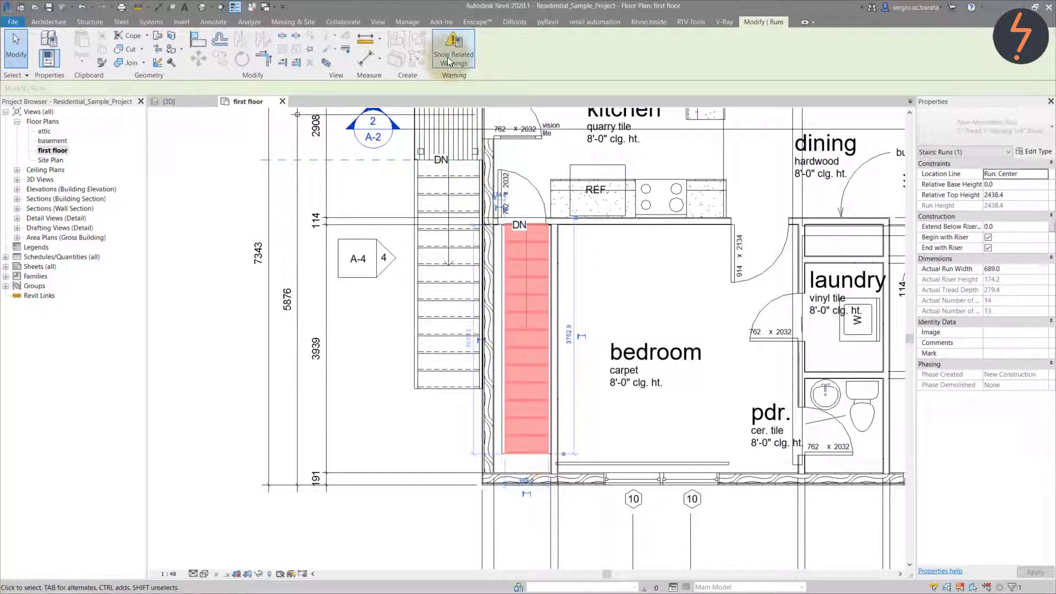
{"action": "left_click", "coordinate": [454, 55]}
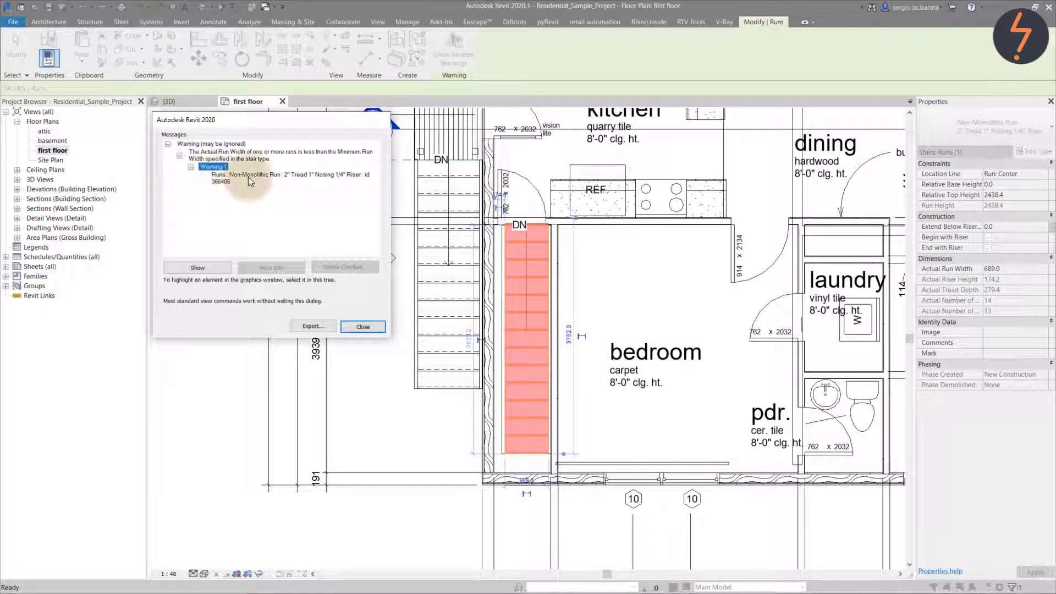
{"action": "mouse_move", "coordinate": [319, 251]}
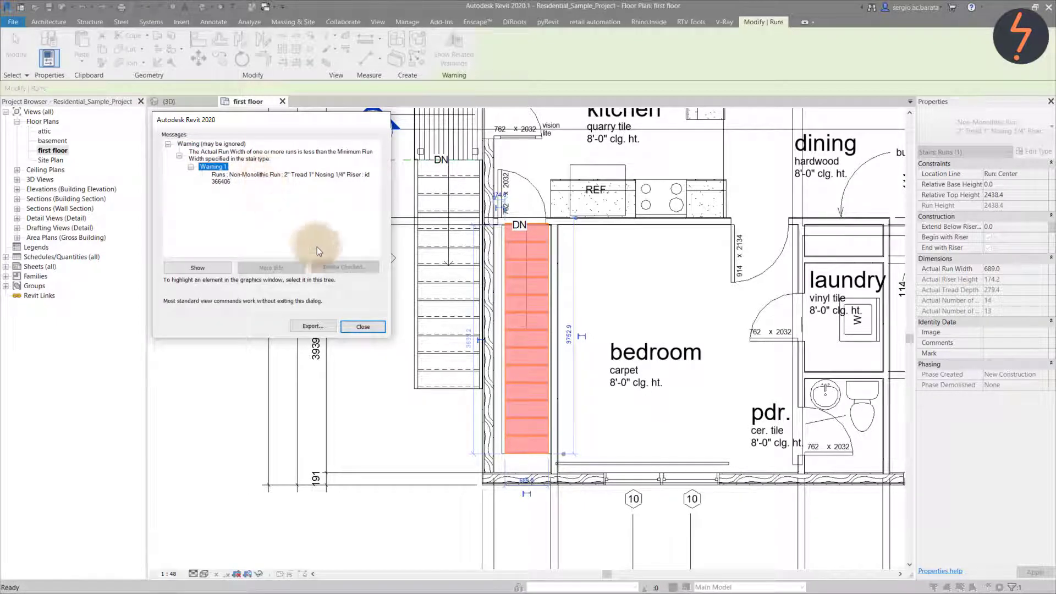
{"action": "left_click", "coordinate": [363, 327]}
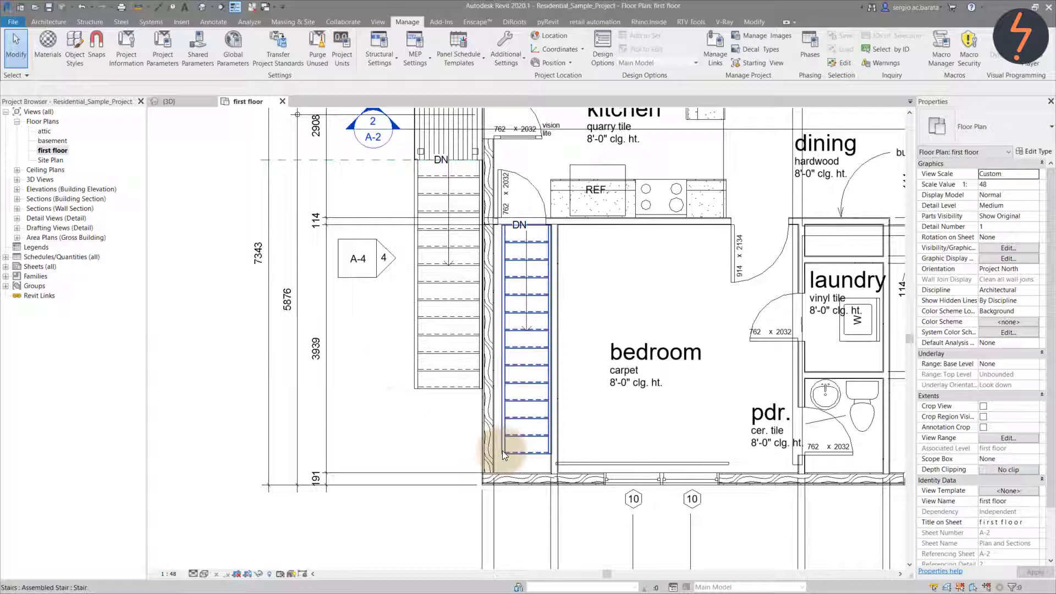
{"action": "left_click", "coordinate": [527, 434]}
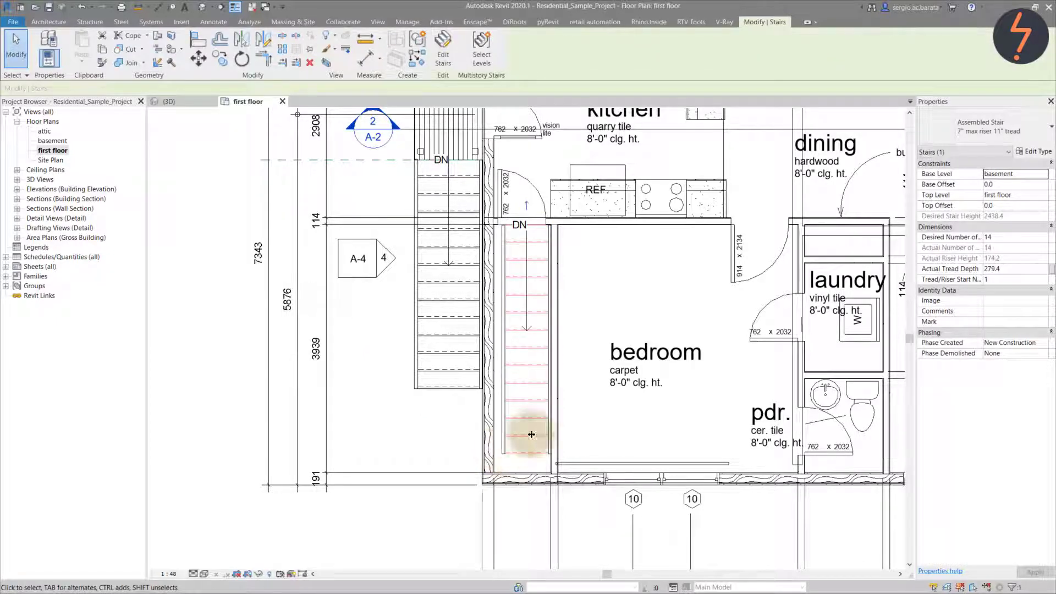
{"action": "left_click", "coordinate": [1036, 152]}
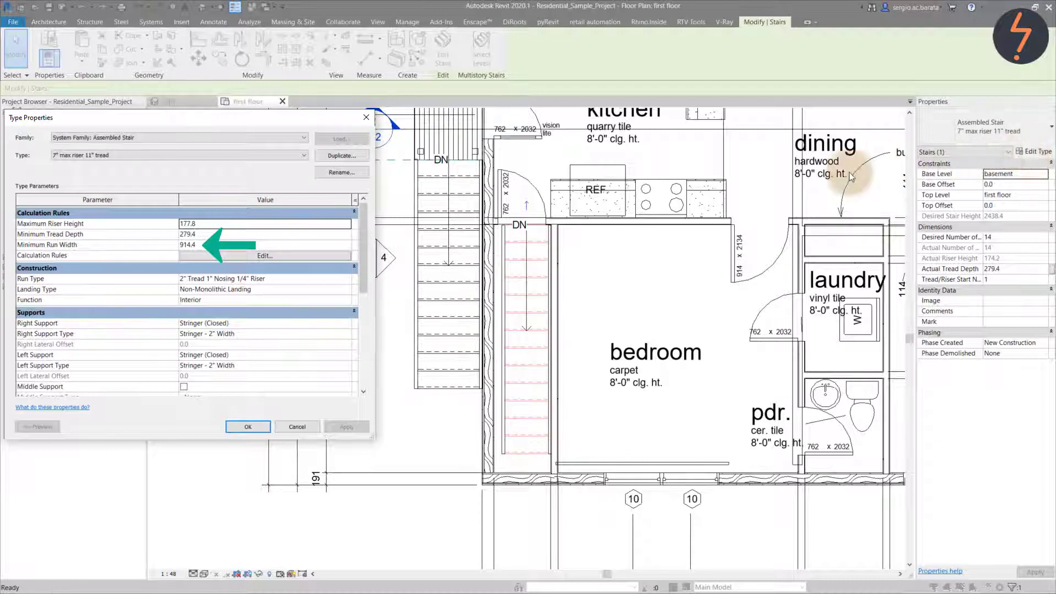
{"action": "mouse_move", "coordinate": [229, 246]}
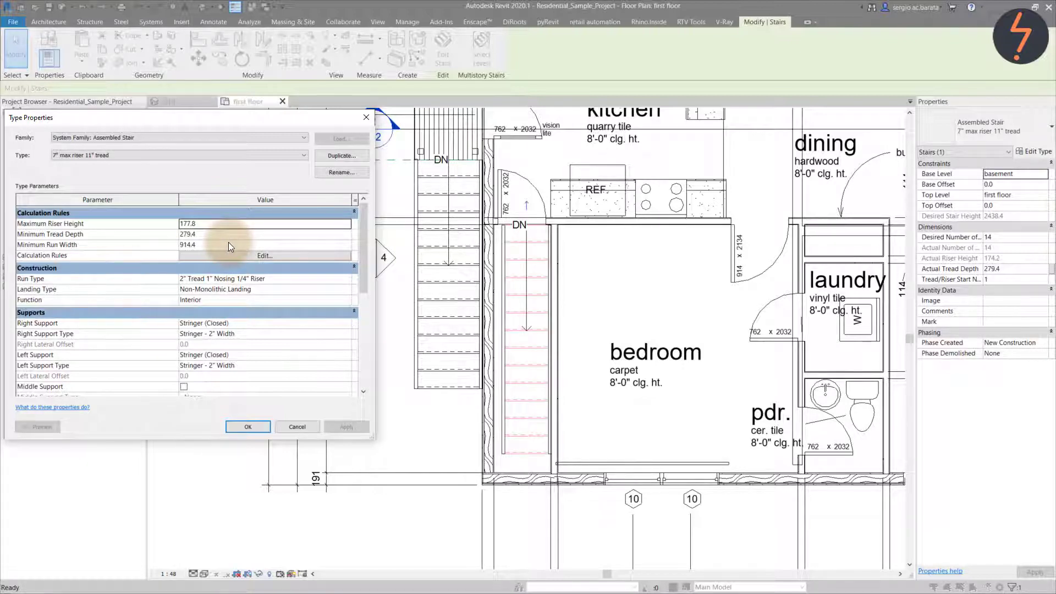
{"action": "mouse_move", "coordinate": [297, 426]}
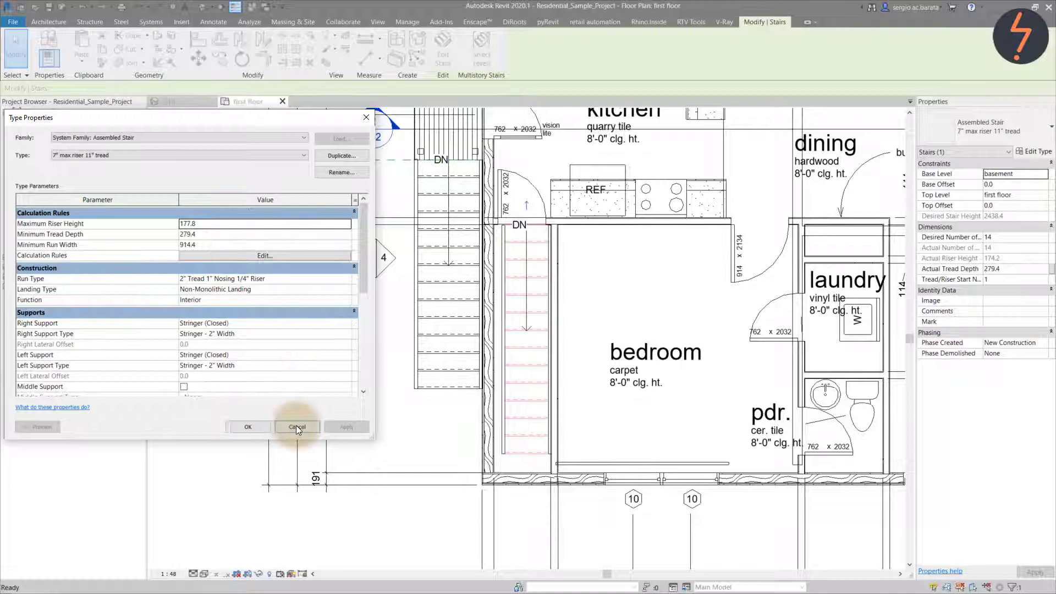
{"action": "left_click", "coordinate": [296, 427]}
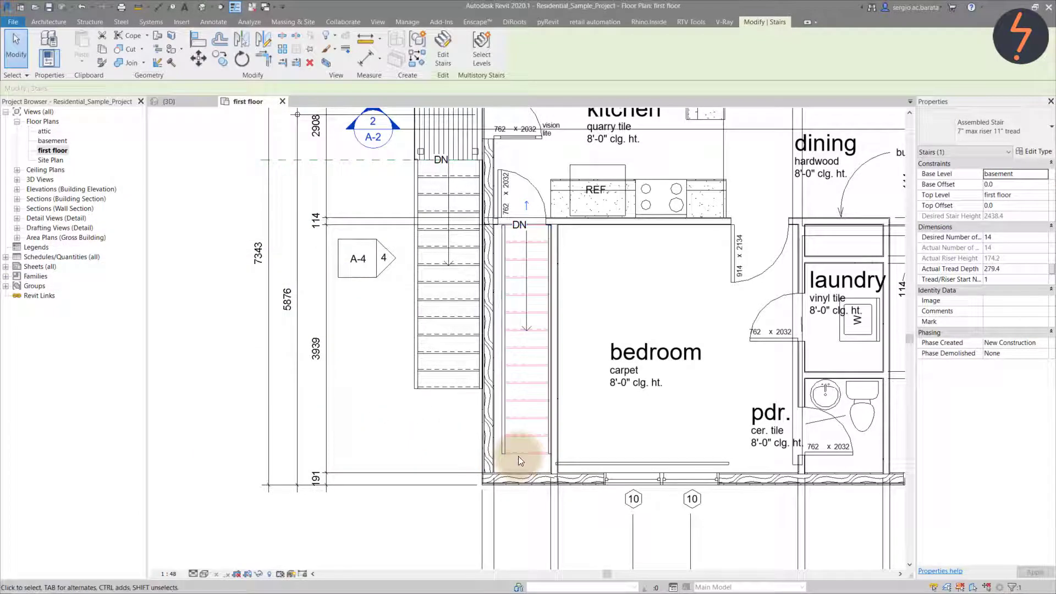
Reselect the stair and change its type's Minimum Run Width from 914.4 to 600
{"action": "left_click", "coordinate": [442, 50]}
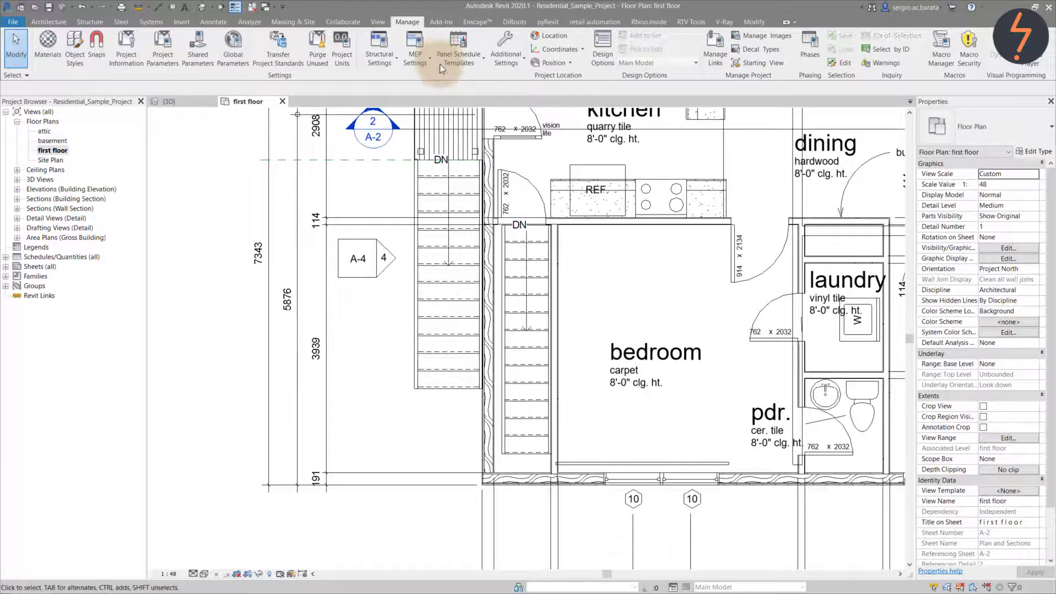
{"action": "left_click", "coordinate": [525, 458]}
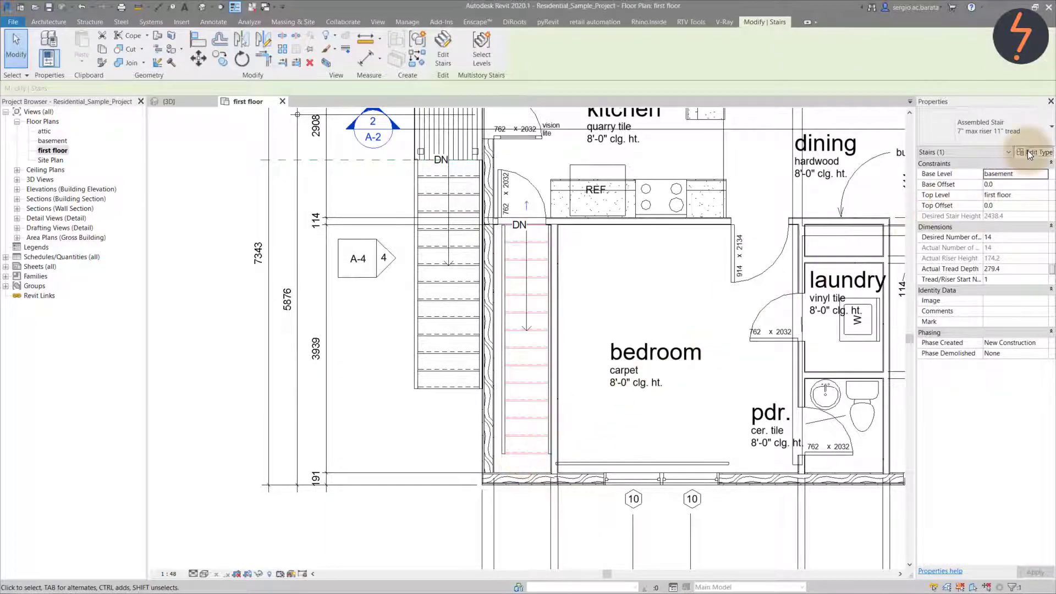
{"action": "left_click", "coordinate": [1029, 152]}
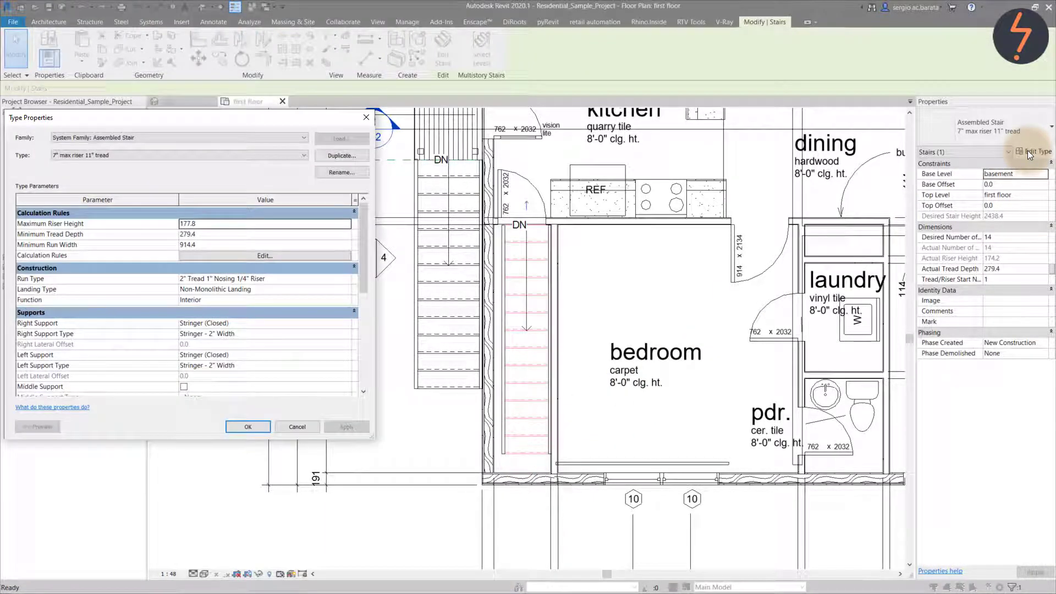
{"action": "left_click", "coordinate": [265, 244]}
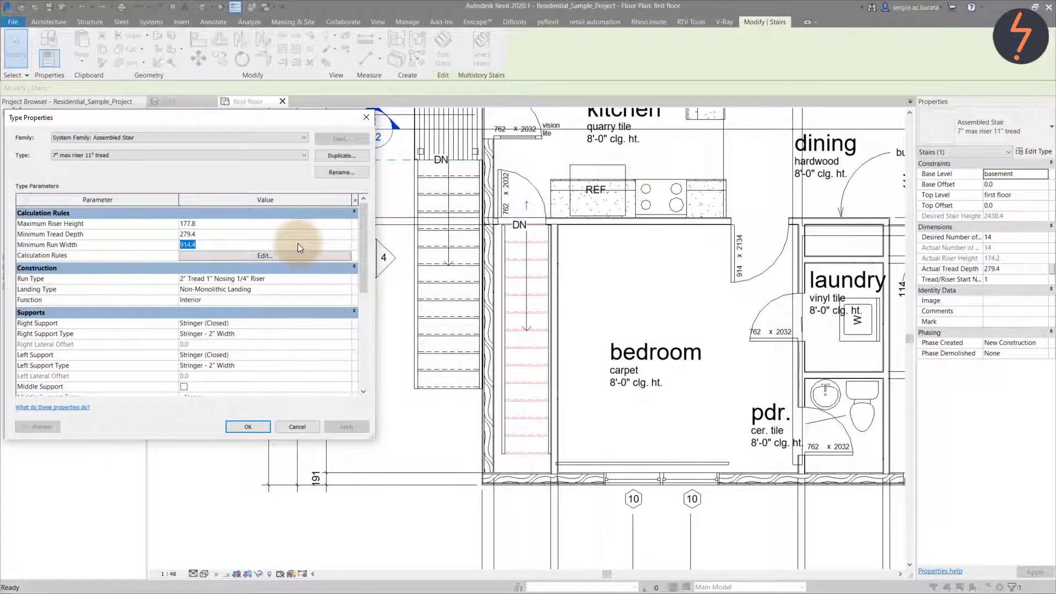
{"action": "type", "text": "600.0"}
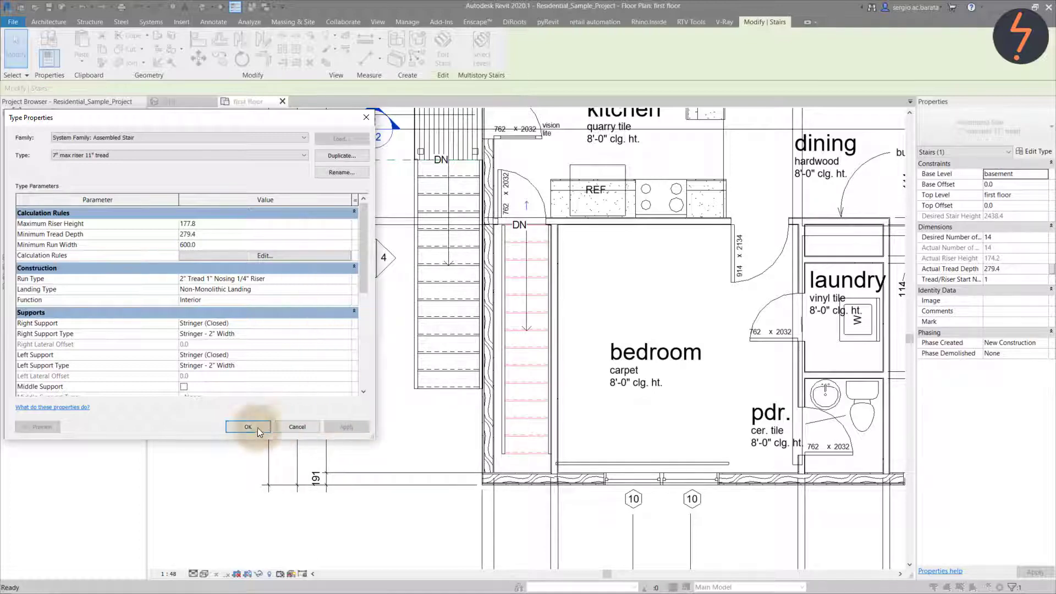
{"action": "left_click", "coordinate": [247, 426]}
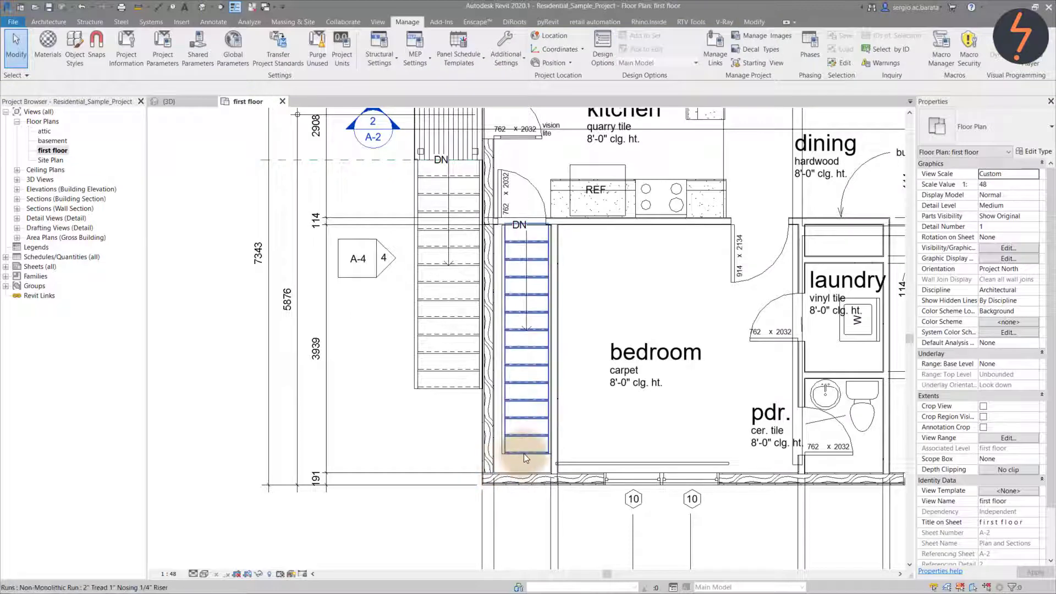
Select the stair run and run HighlightWarnings to select the overlapping walls
{"action": "left_click", "coordinate": [525, 336]}
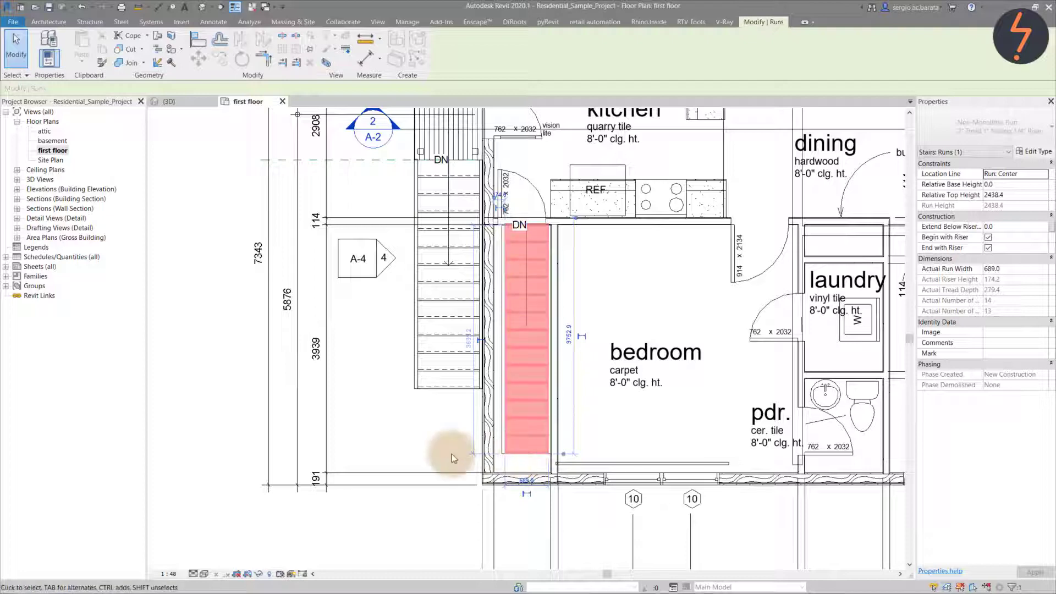
{"action": "mouse_move", "coordinate": [406, 458]}
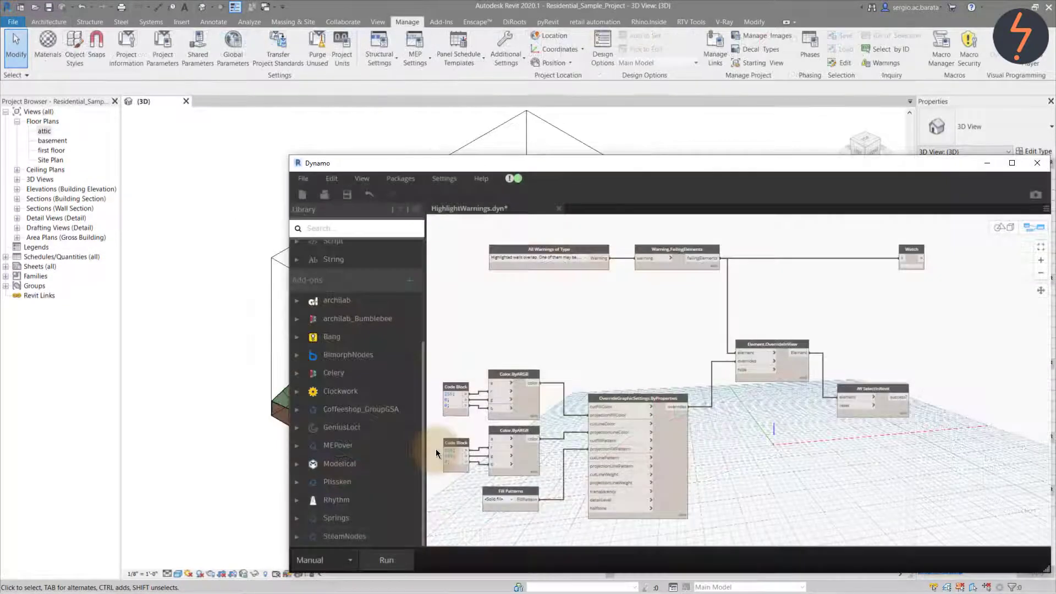
{"action": "left_click", "coordinate": [386, 559]}
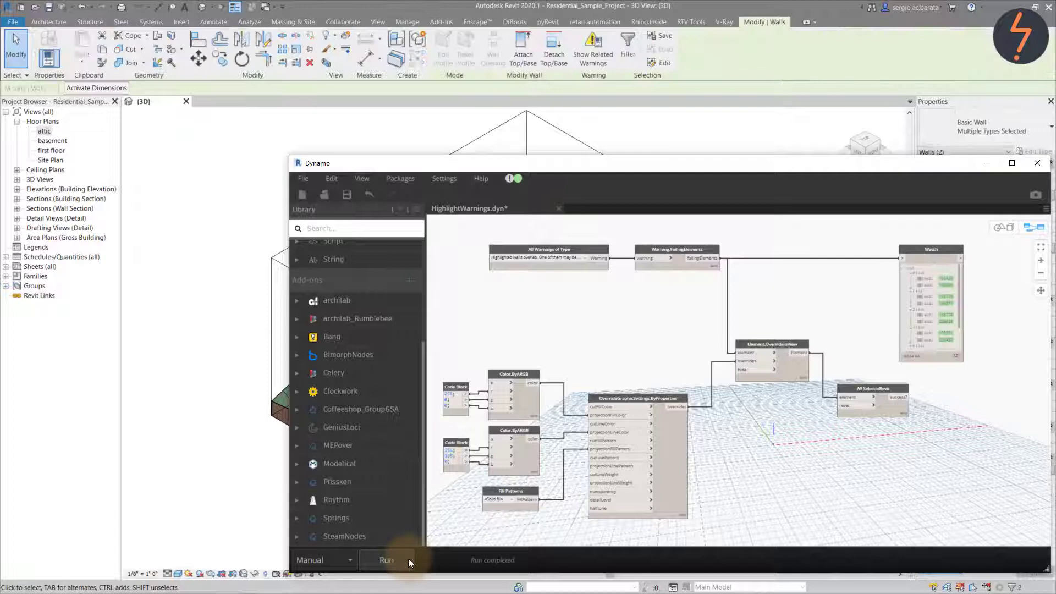
Close Dynamo, then review the selected elements' categories in Filter and cancel without changes
{"action": "left_click", "coordinate": [386, 559]}
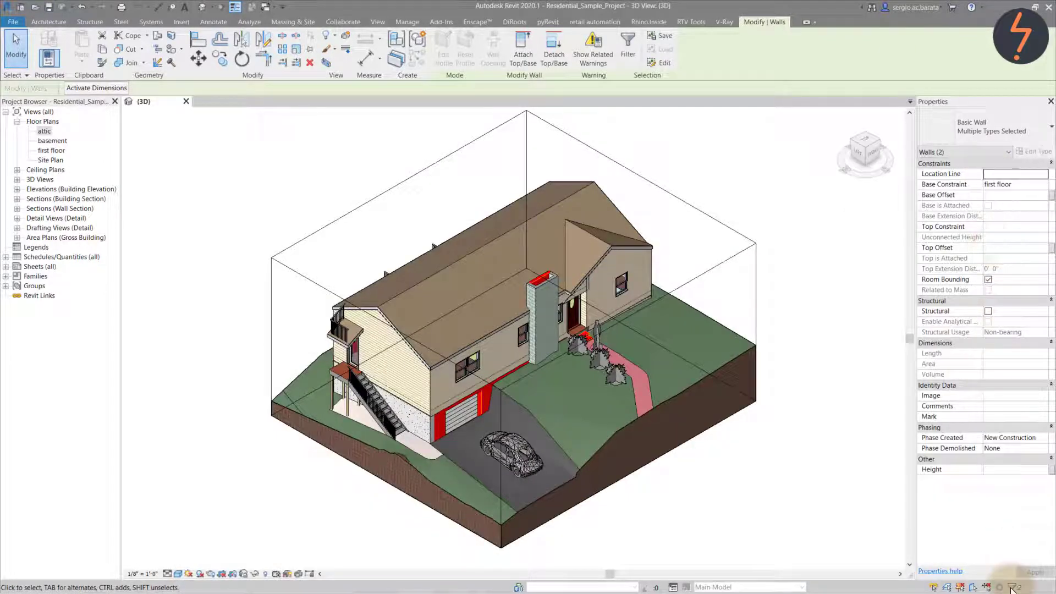
{"action": "left_click", "coordinate": [627, 47]}
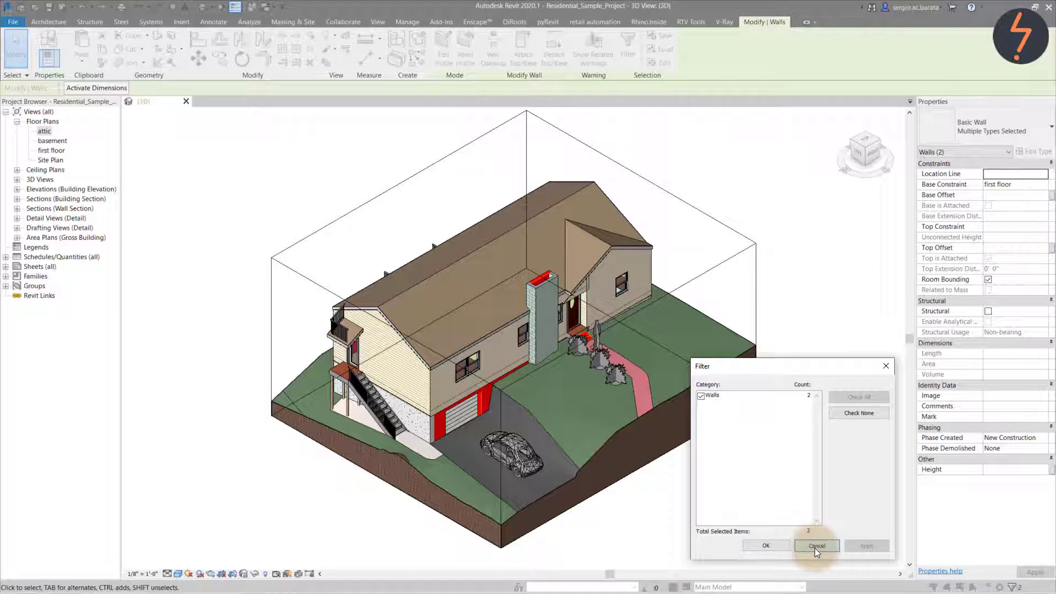
{"action": "left_click", "coordinate": [815, 545]}
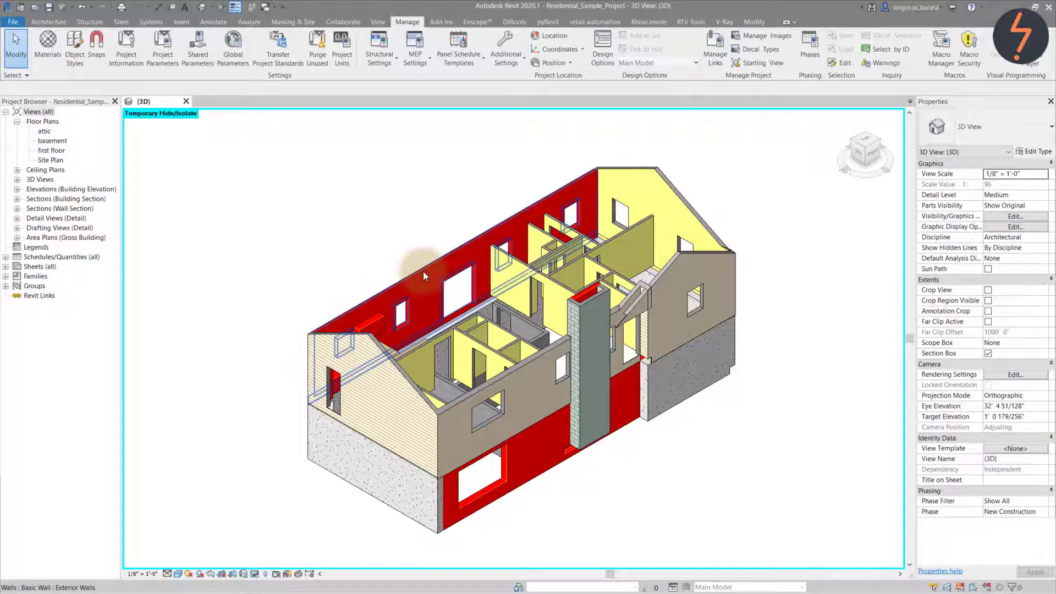
{"action": "left_click", "coordinate": [404, 276]}
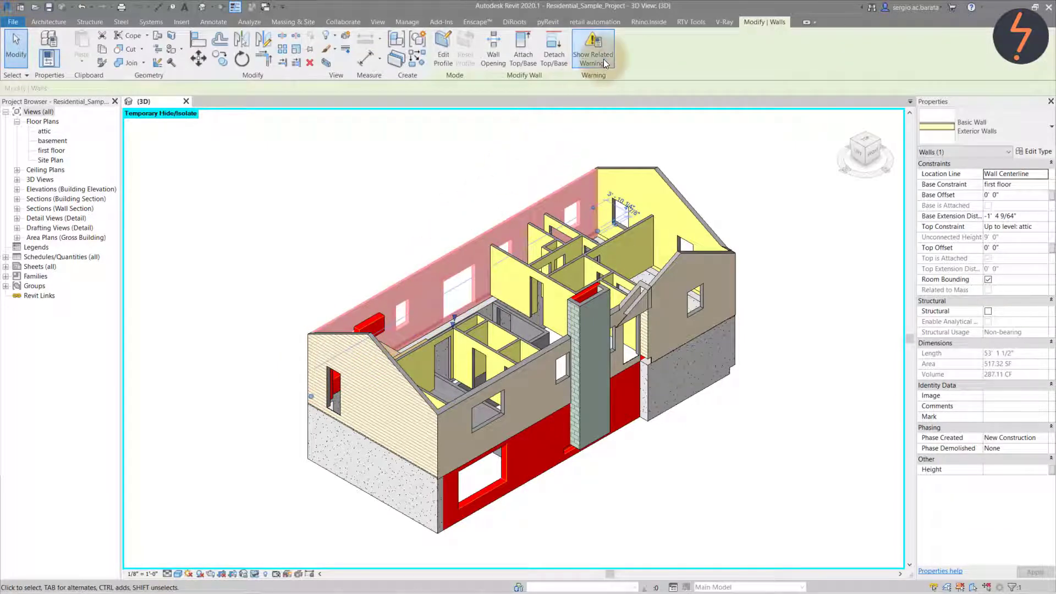
{"action": "left_click", "coordinate": [592, 51]}
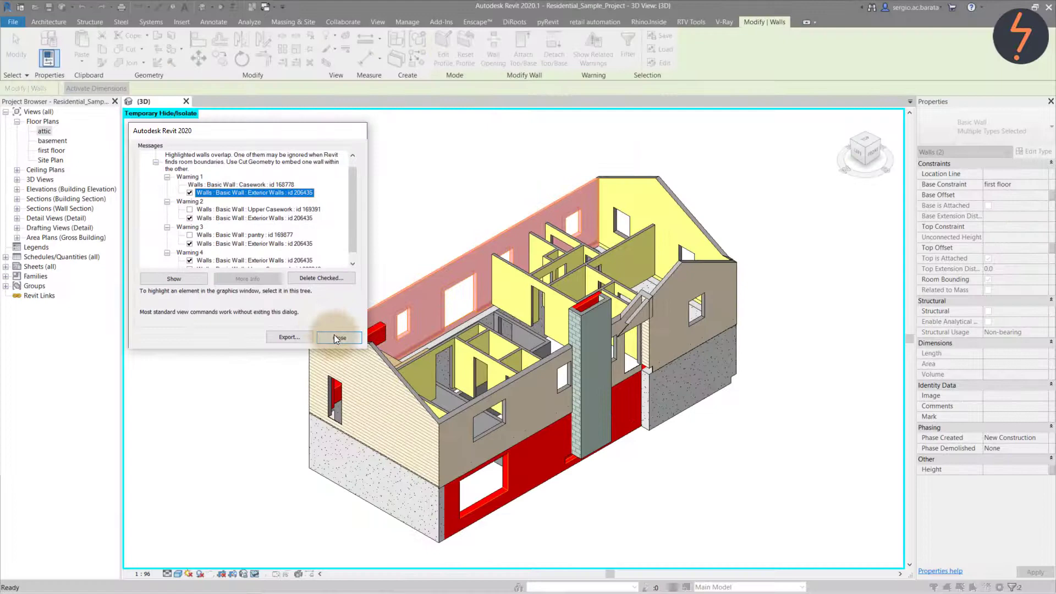
{"action": "left_click", "coordinate": [339, 337]}
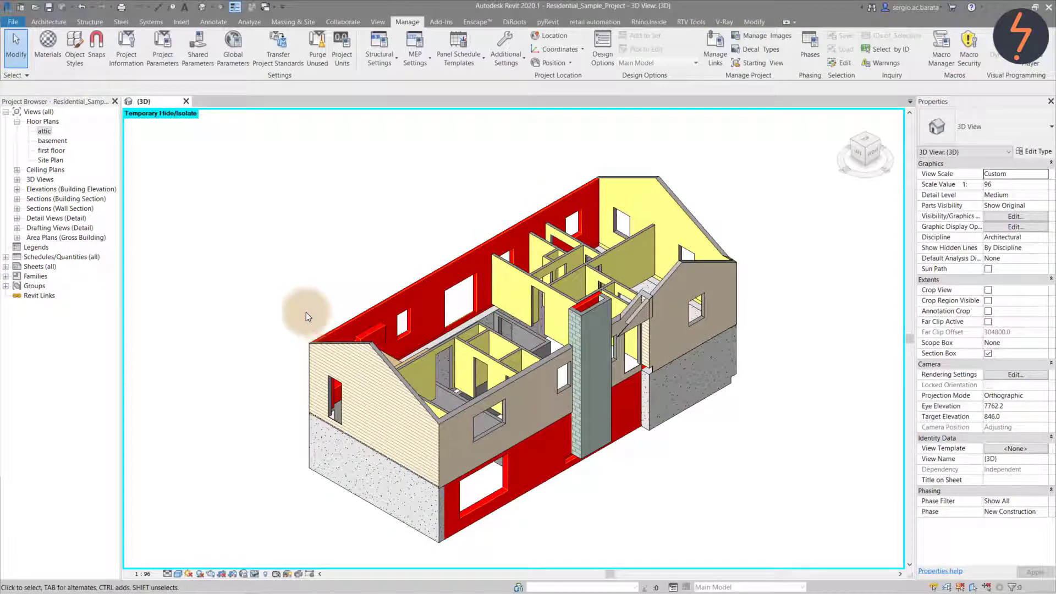
Open the attic floor plan and fit the whole model in the 3D view
{"action": "double_click", "coordinate": [44, 131]}
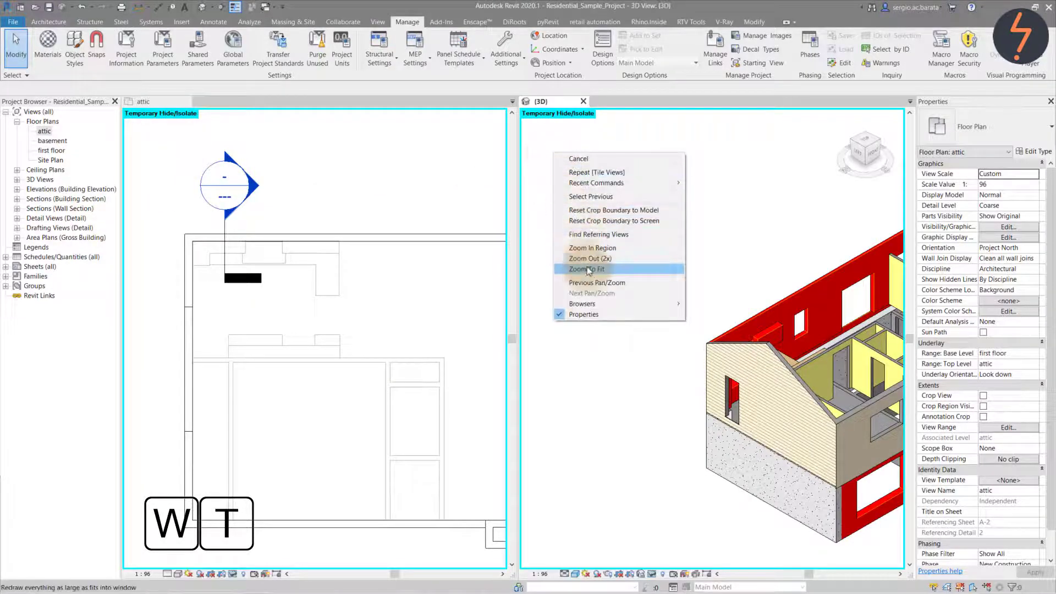
{"action": "left_click", "coordinate": [587, 269]}
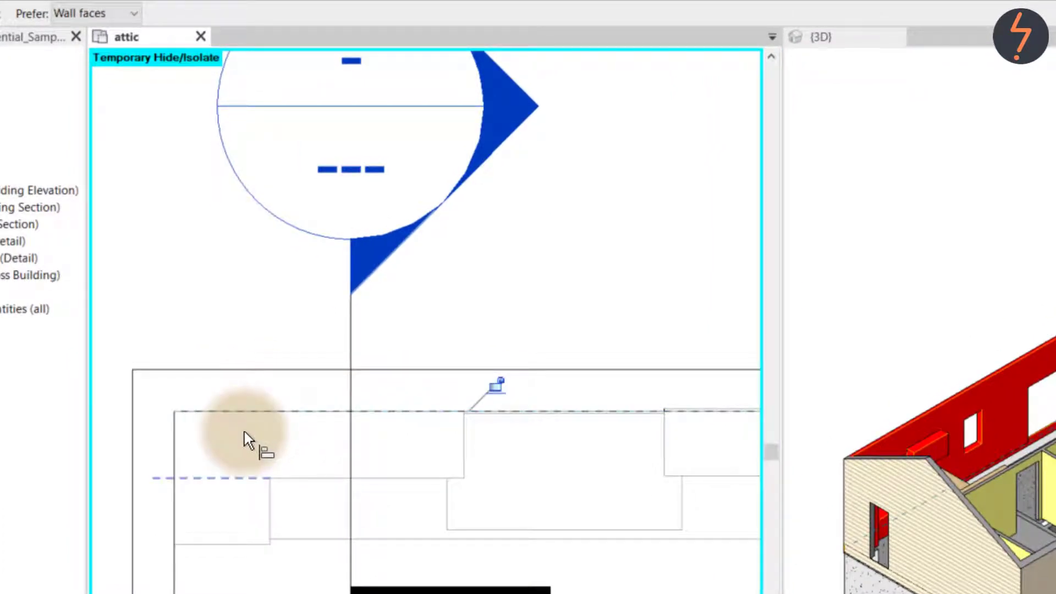
{"action": "mouse_move", "coordinate": [680, 421]}
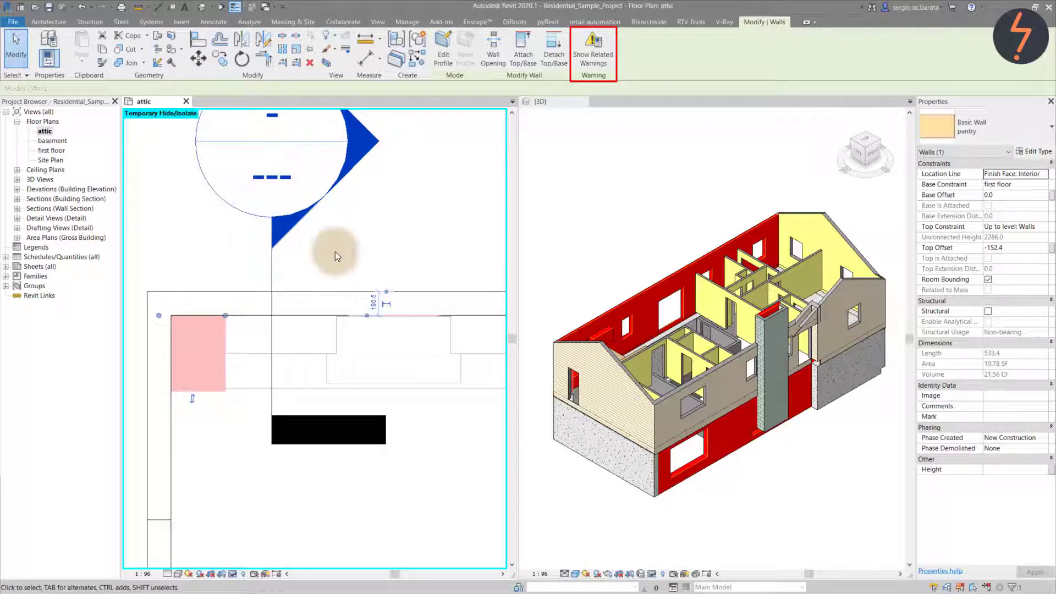
List the pantry wall's related warnings, expand Warning 1, and show the pantry wall
{"action": "left_click", "coordinate": [594, 51]}
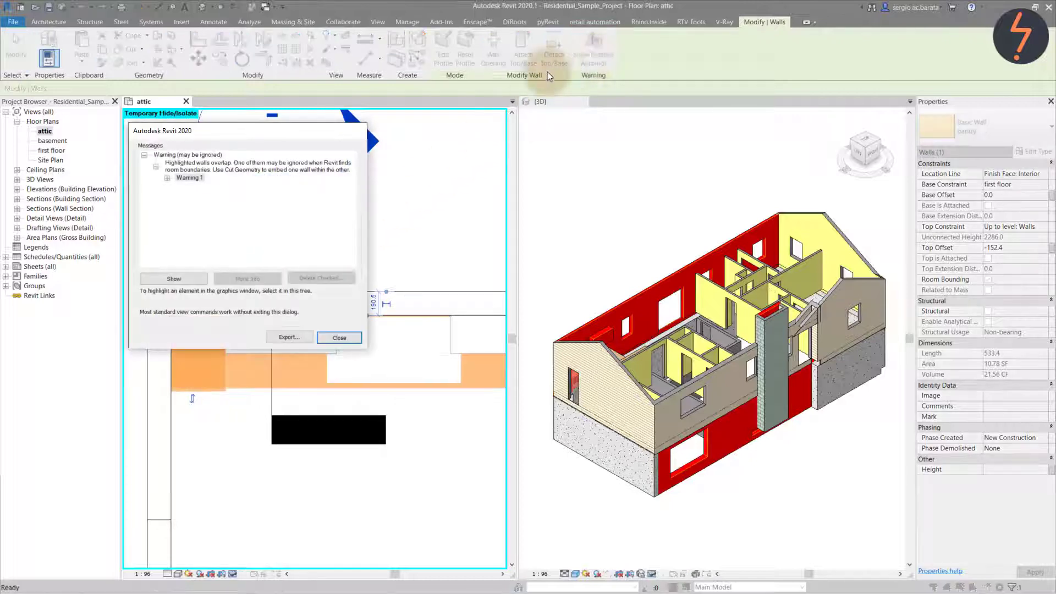
{"action": "left_click", "coordinate": [167, 177]}
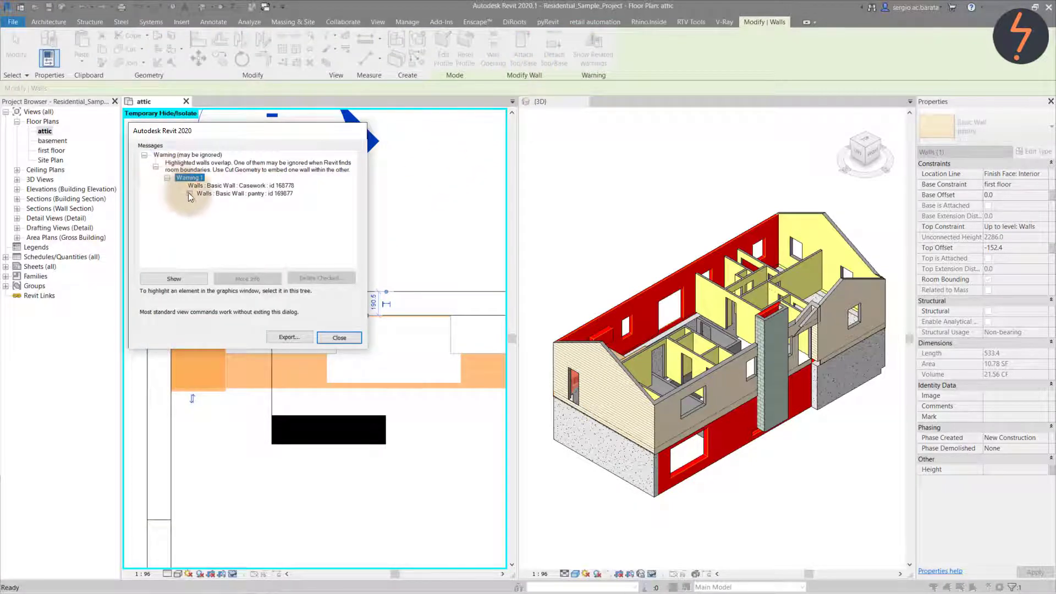
{"action": "left_click", "coordinate": [243, 193]}
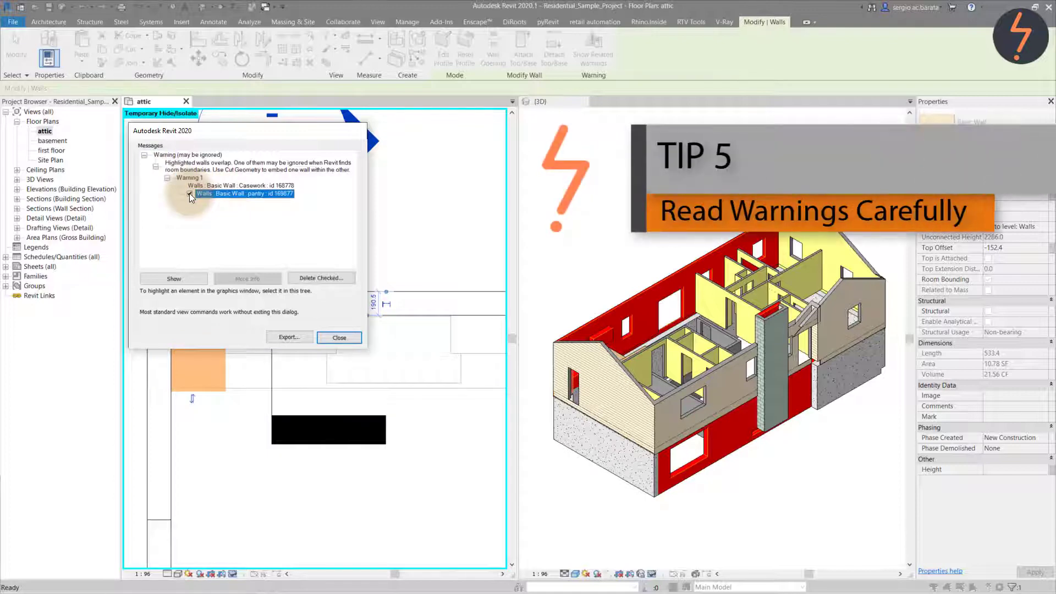
{"action": "left_click", "coordinate": [339, 337]}
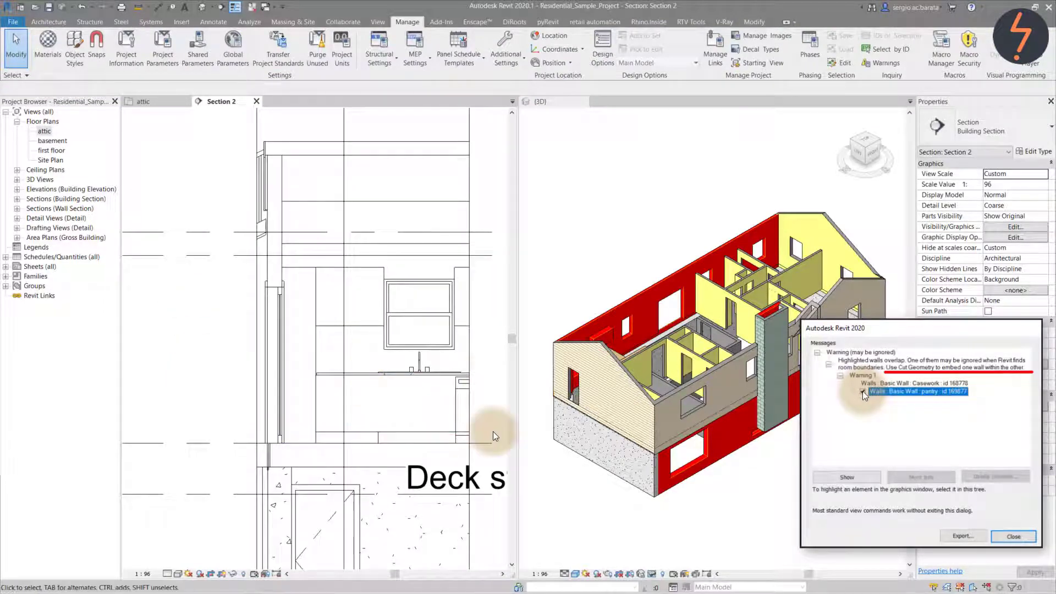
Select the pantry wall, dismiss its overlap warning, and cut it with the casework wall
{"action": "left_click", "coordinate": [1013, 536]}
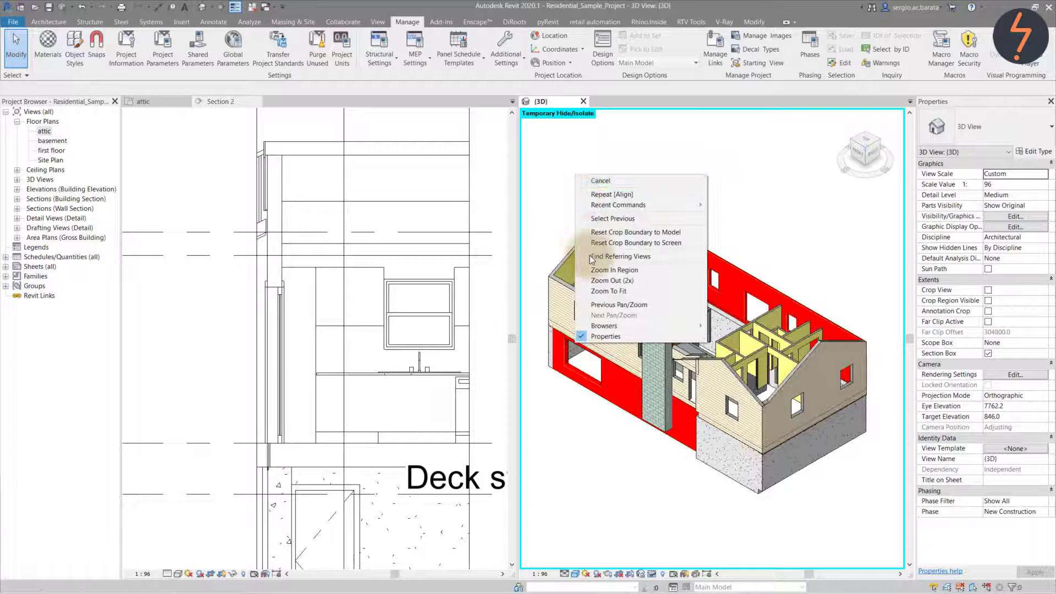
{"action": "left_click", "coordinate": [614, 269]}
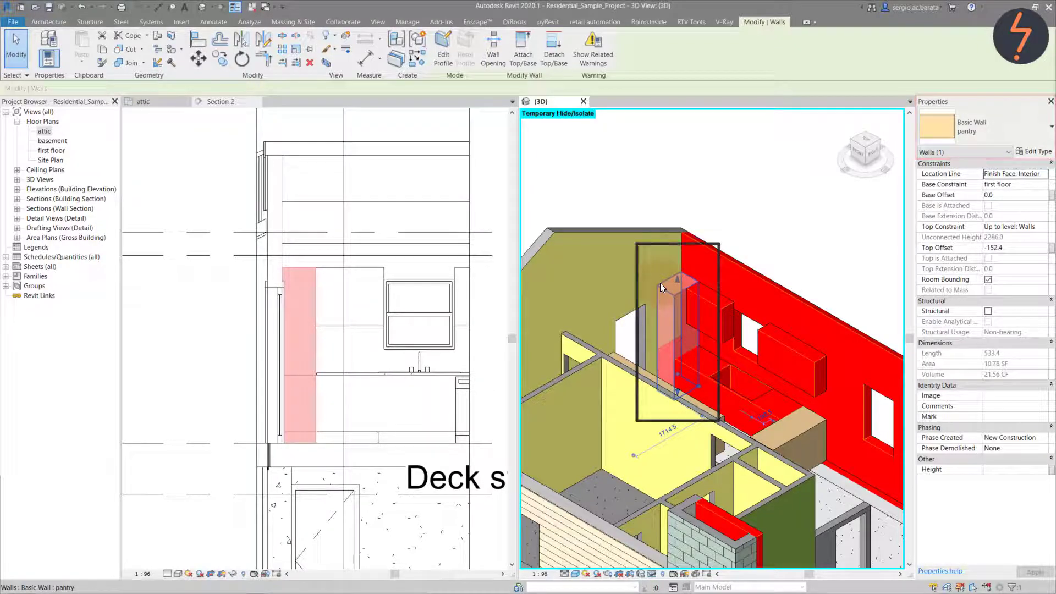
{"action": "left_click", "coordinate": [593, 47]}
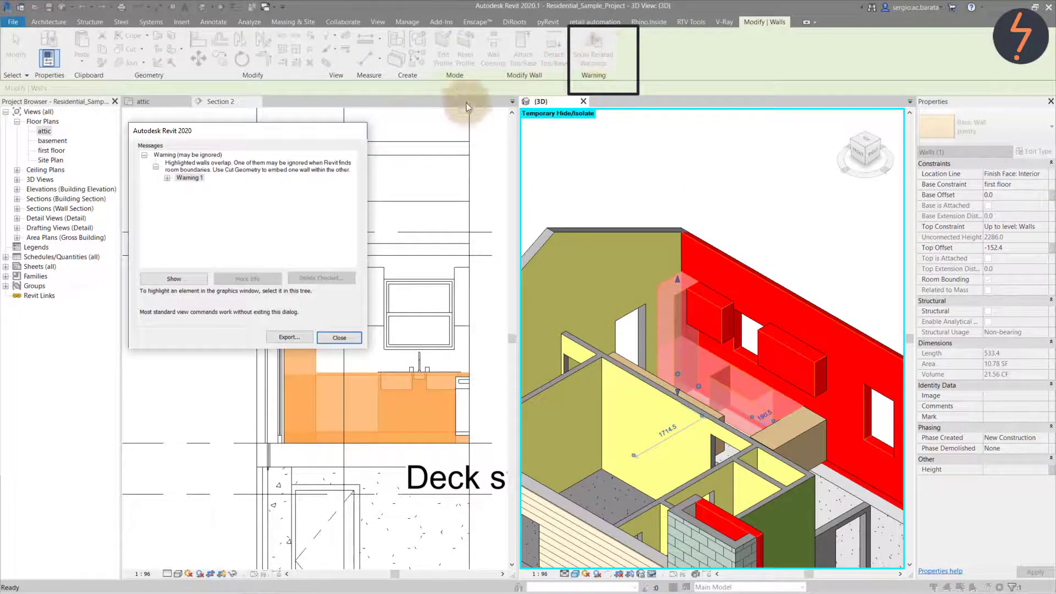
{"action": "mouse_move", "coordinate": [233, 186]}
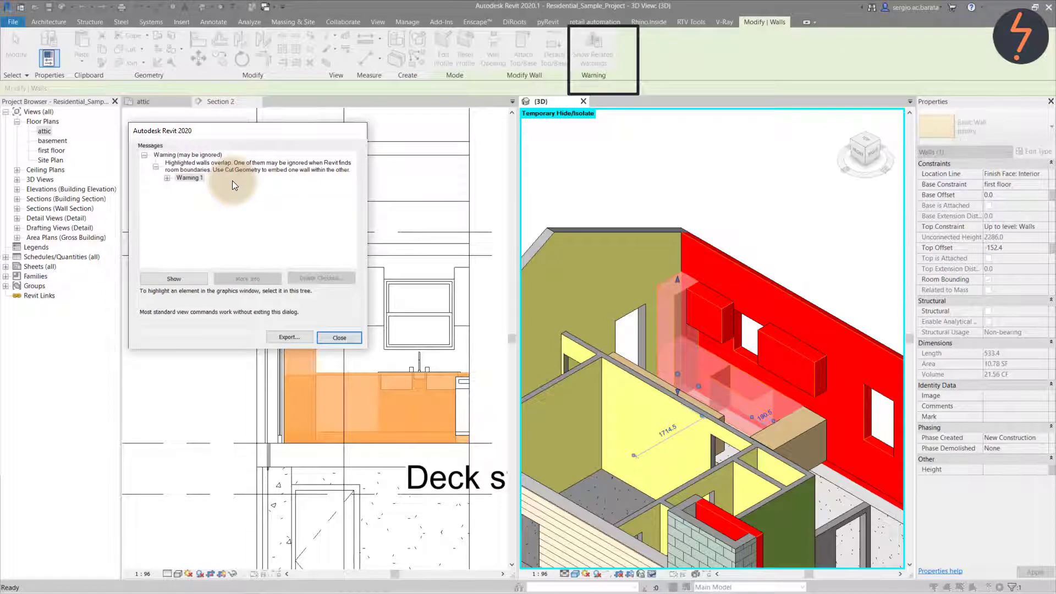
{"action": "mouse_move", "coordinate": [323, 178]}
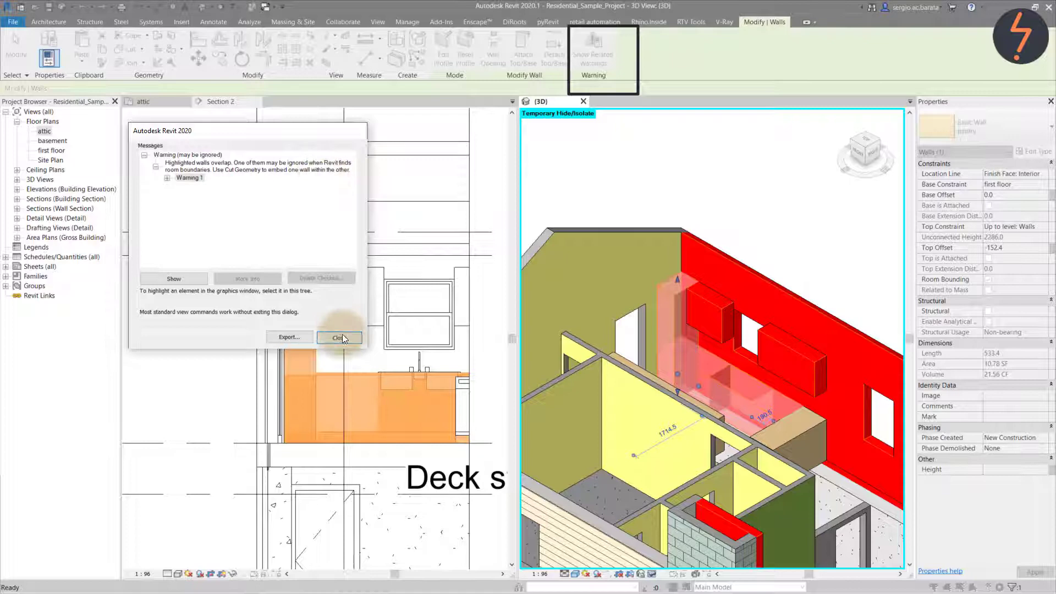
{"action": "left_click", "coordinate": [337, 338]}
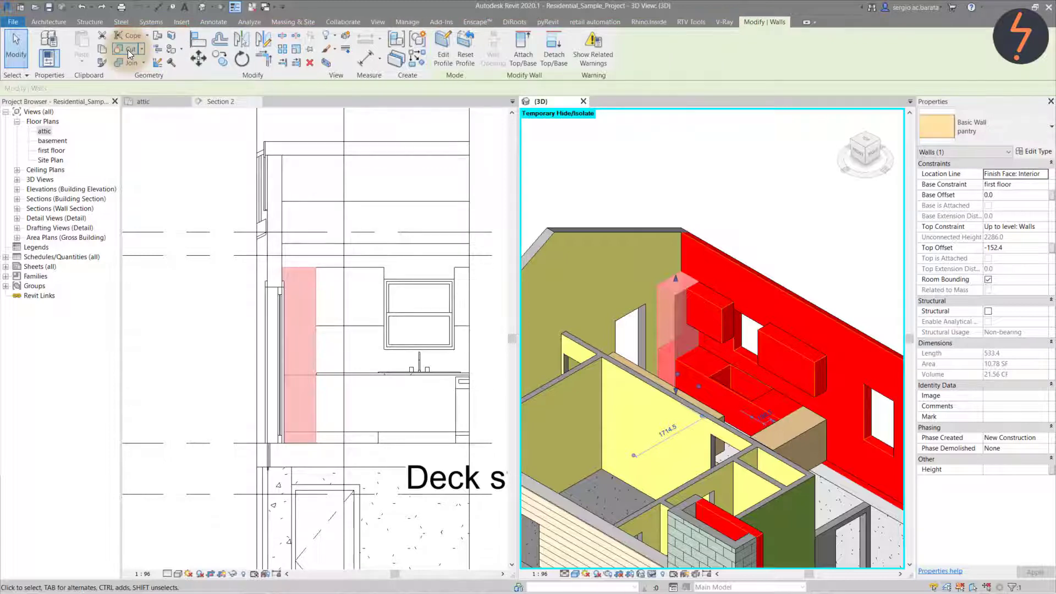
{"action": "left_click", "coordinate": [407, 21]}
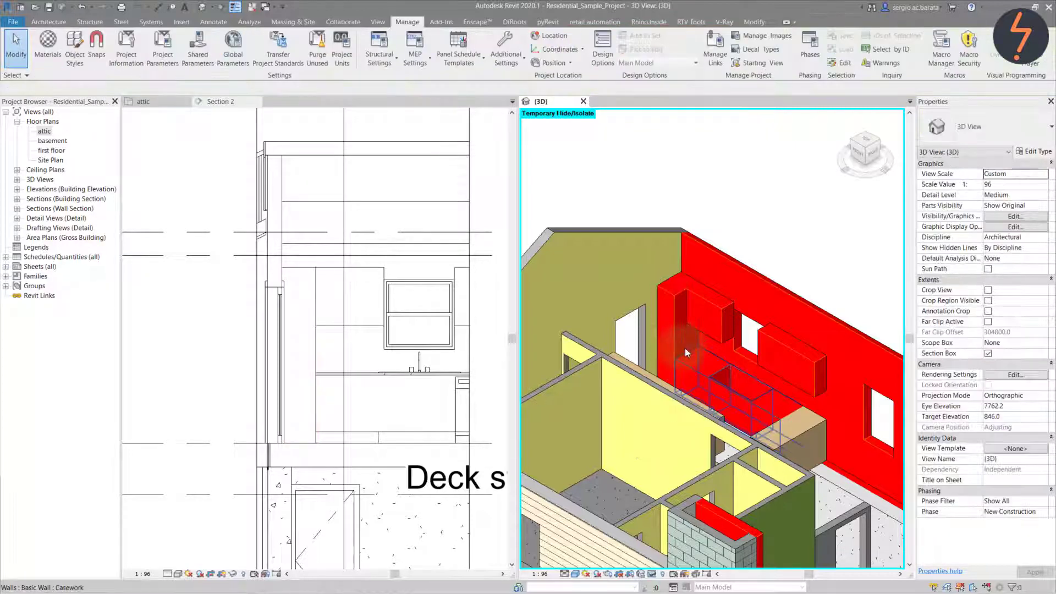
{"action": "left_click", "coordinate": [707, 364]}
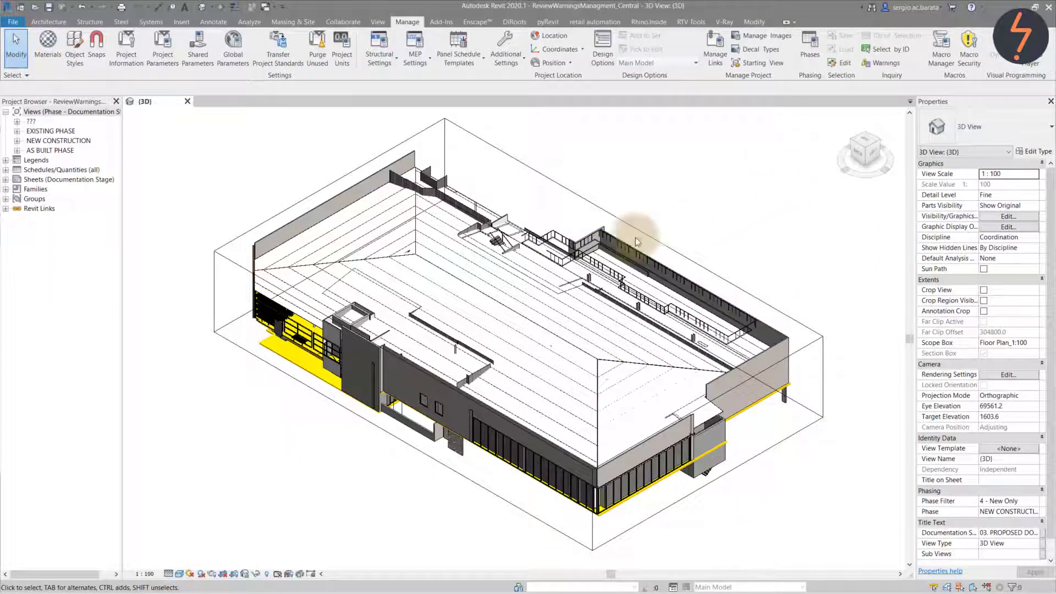
{"action": "mouse_move", "coordinate": [288, 405]}
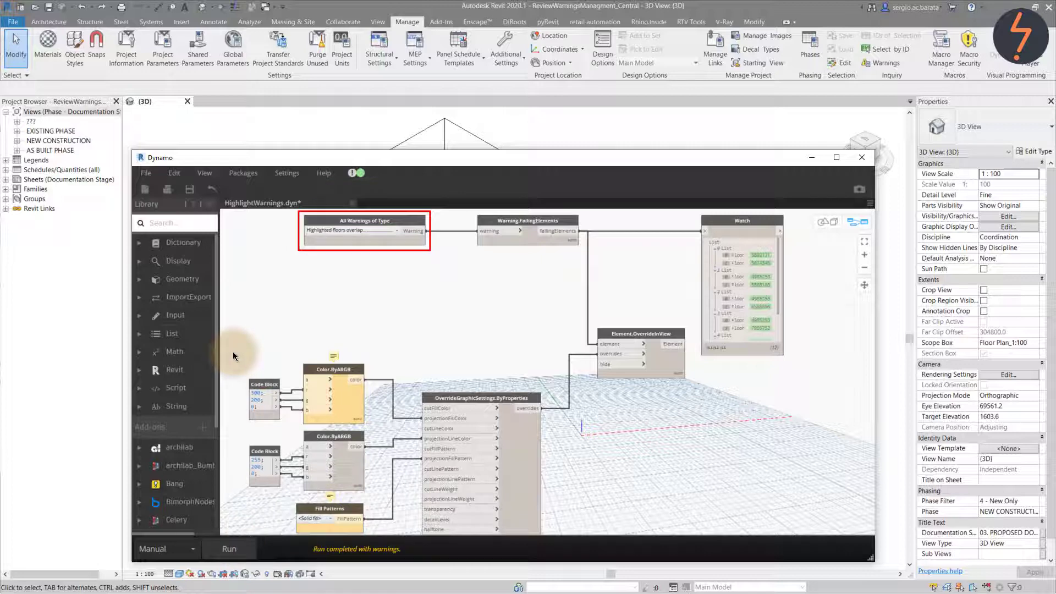
Leave Dynamo and isolate the Floors category in the 3D view
{"action": "left_click", "coordinate": [861, 158]}
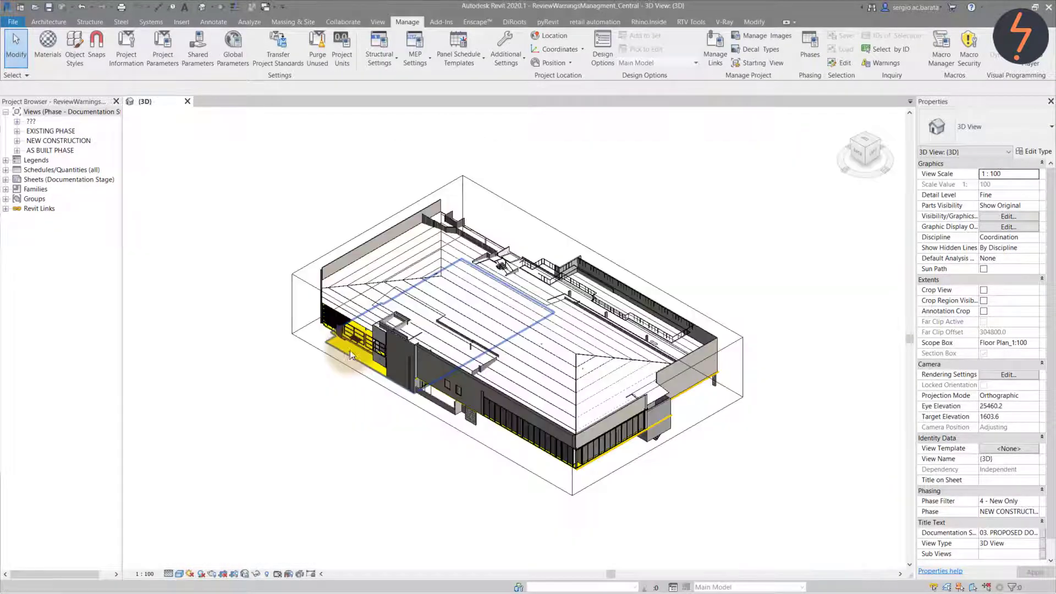
{"action": "left_click", "coordinate": [351, 353]}
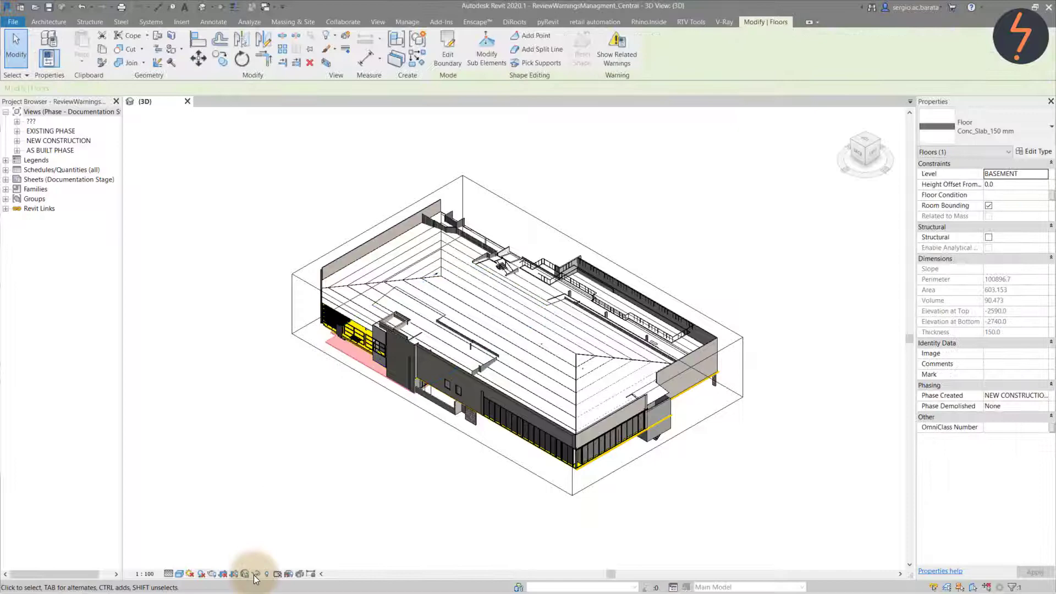
{"action": "left_click", "coordinate": [244, 573]}
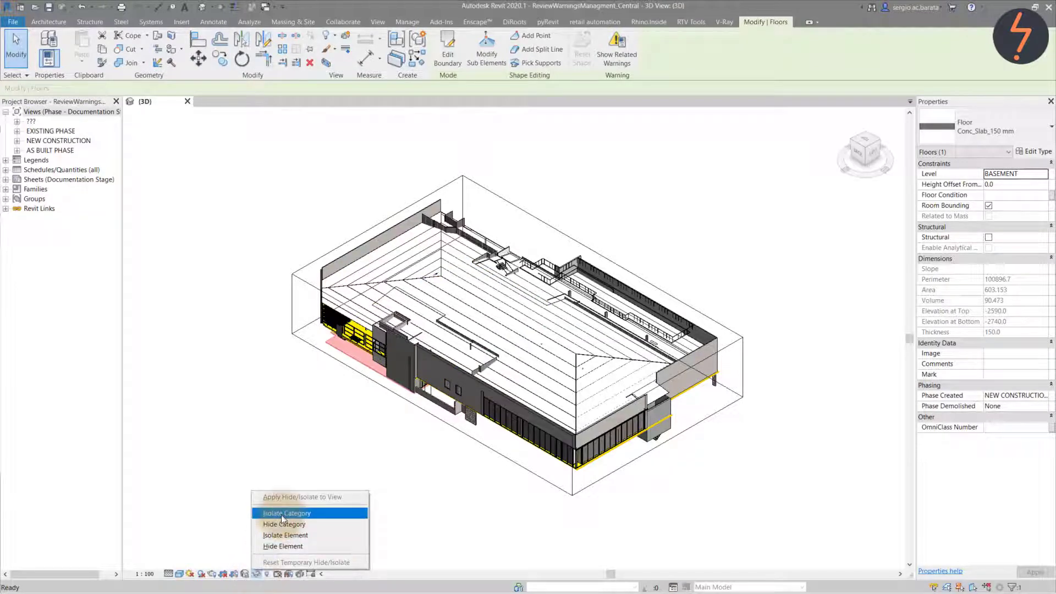
{"action": "left_click", "coordinate": [284, 513]}
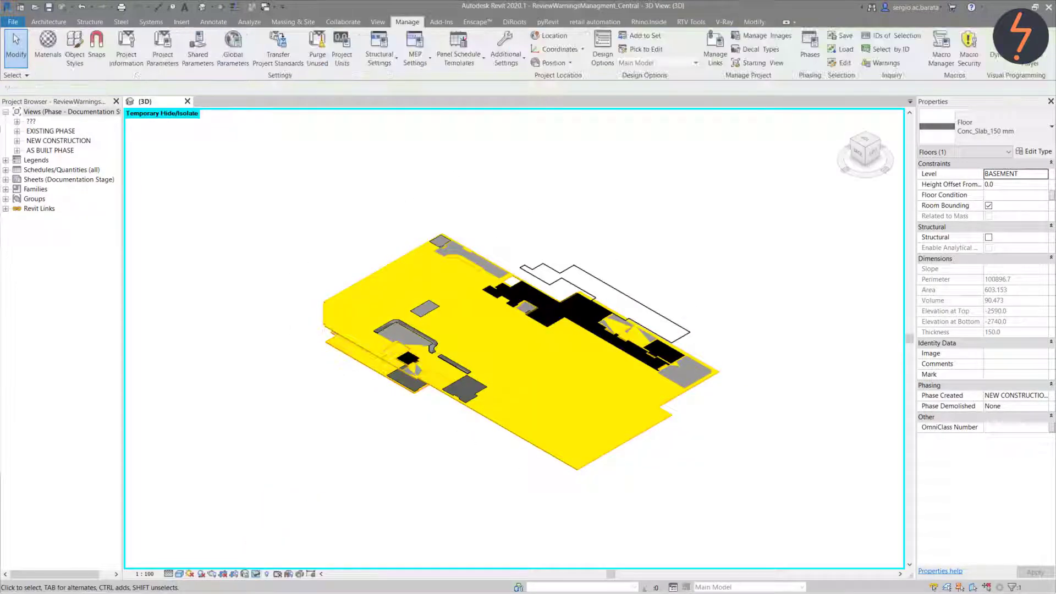
{"action": "left_click", "coordinate": [759, 413]}
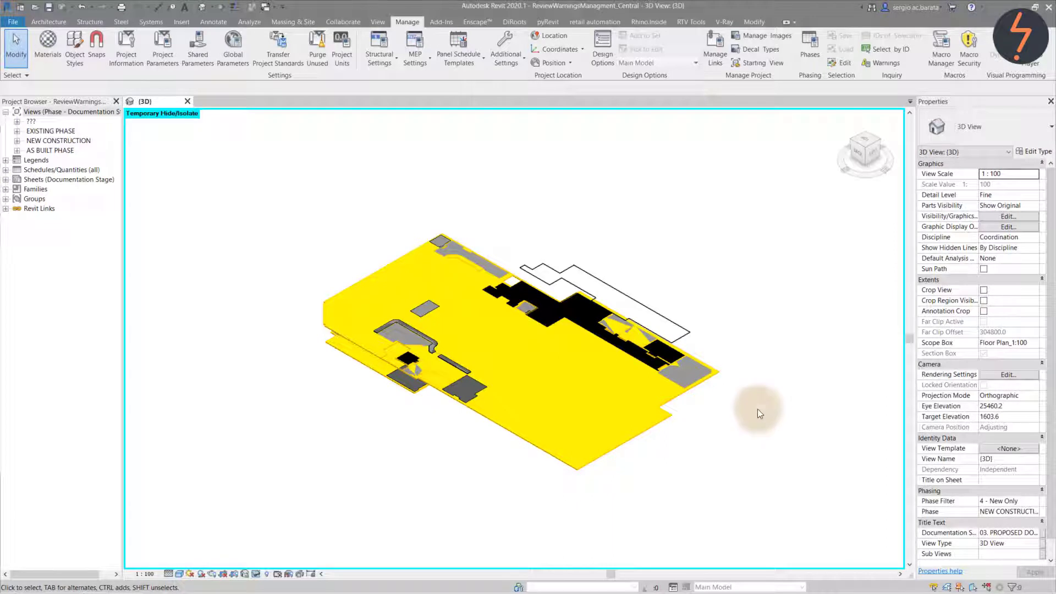
Select the overlapping basement floor by ID 5614345
{"action": "left_click", "coordinate": [887, 48]}
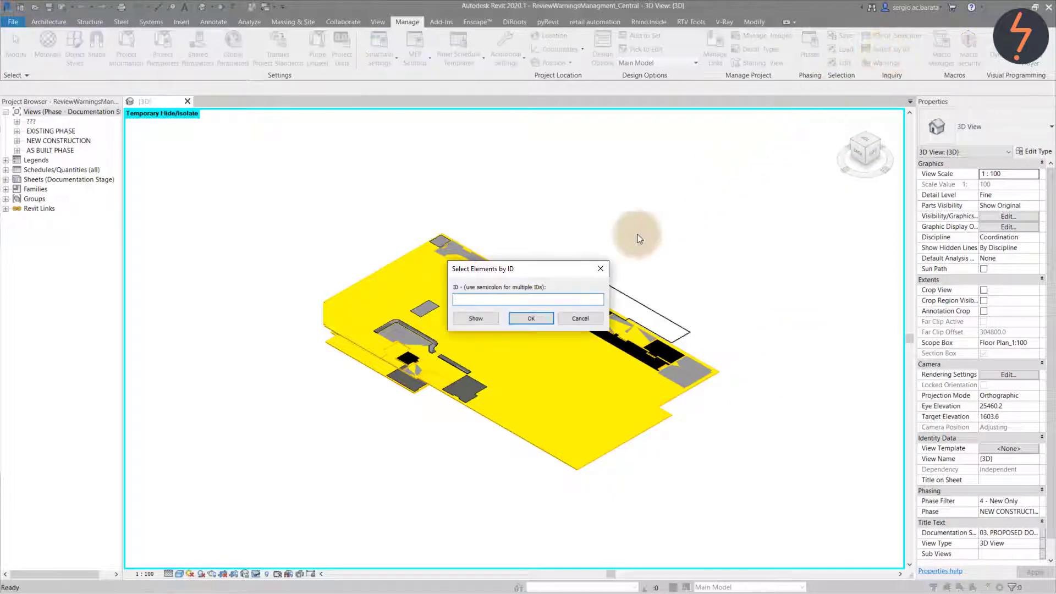
{"action": "type", "text": "5614345"}
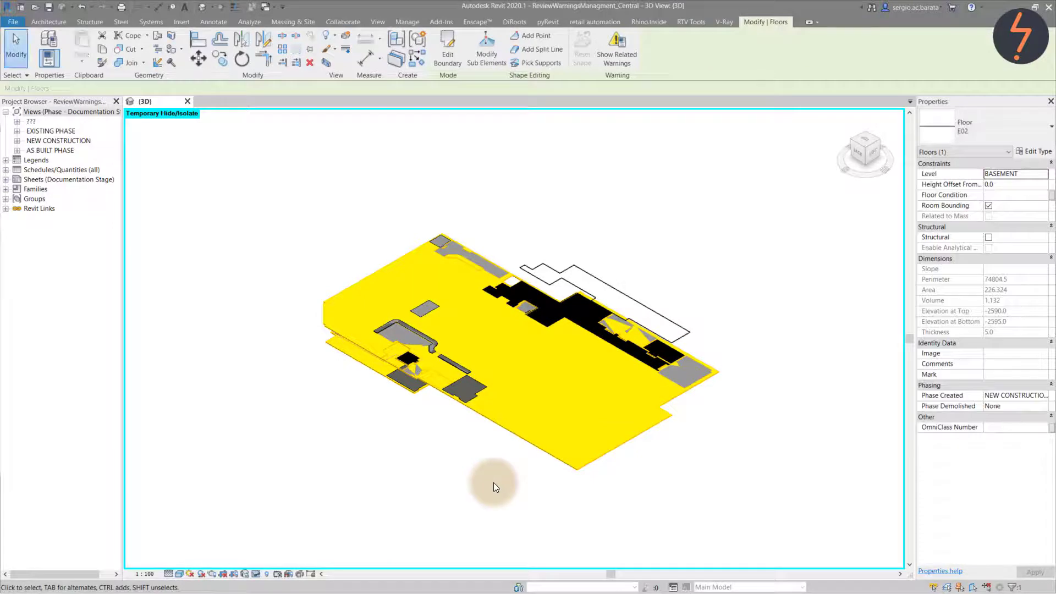
{"action": "mouse_move", "coordinate": [212, 255]}
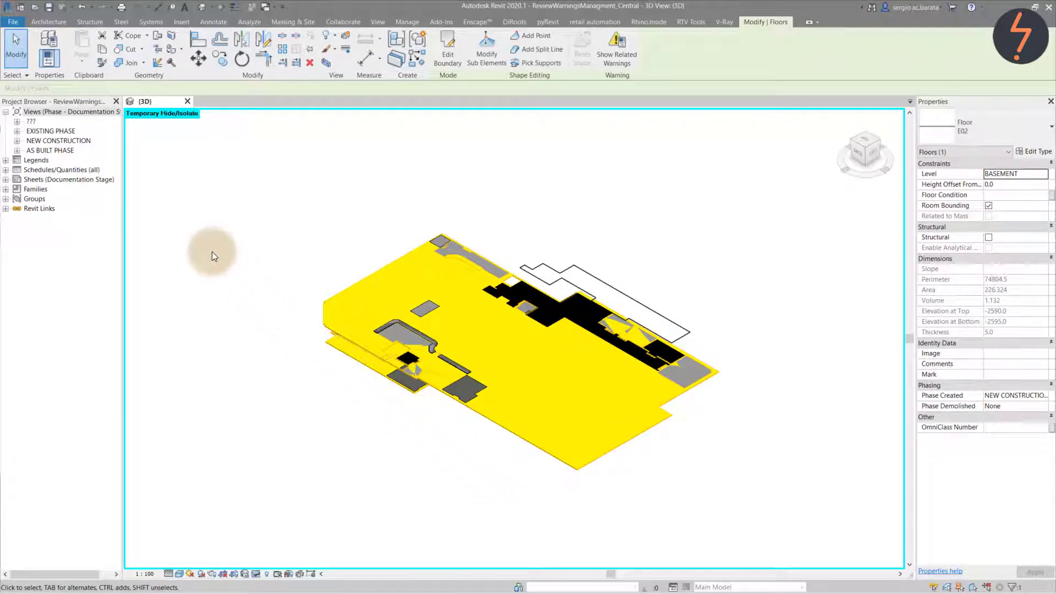
{"action": "left_click_drag", "start_coordinate": [213, 256], "coordinate": [386, 390]}
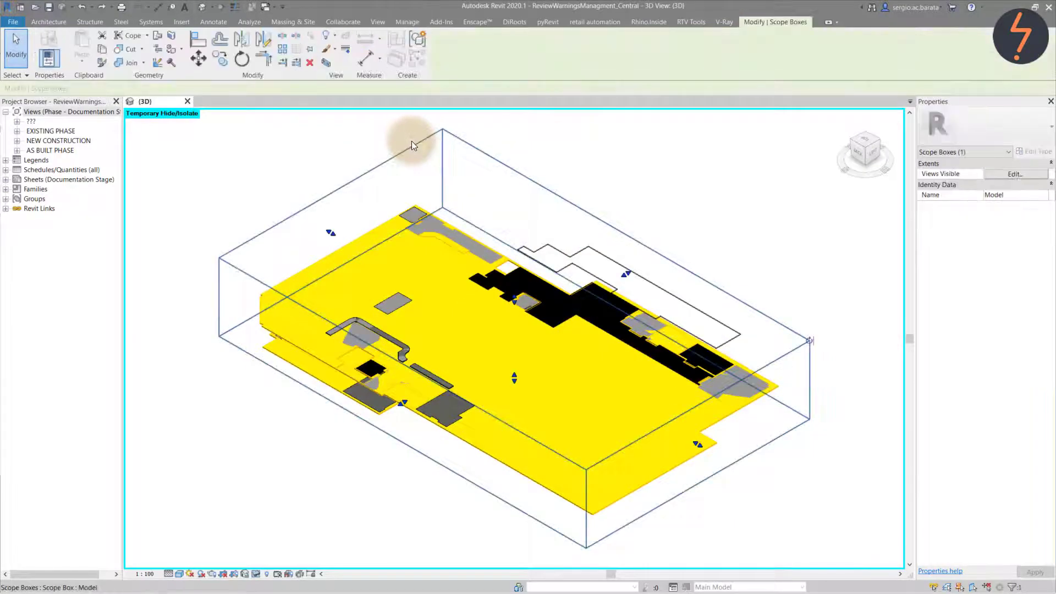
Clear the selection and set the 3D view's Scope Box property to Model
{"action": "left_click", "coordinate": [407, 21]}
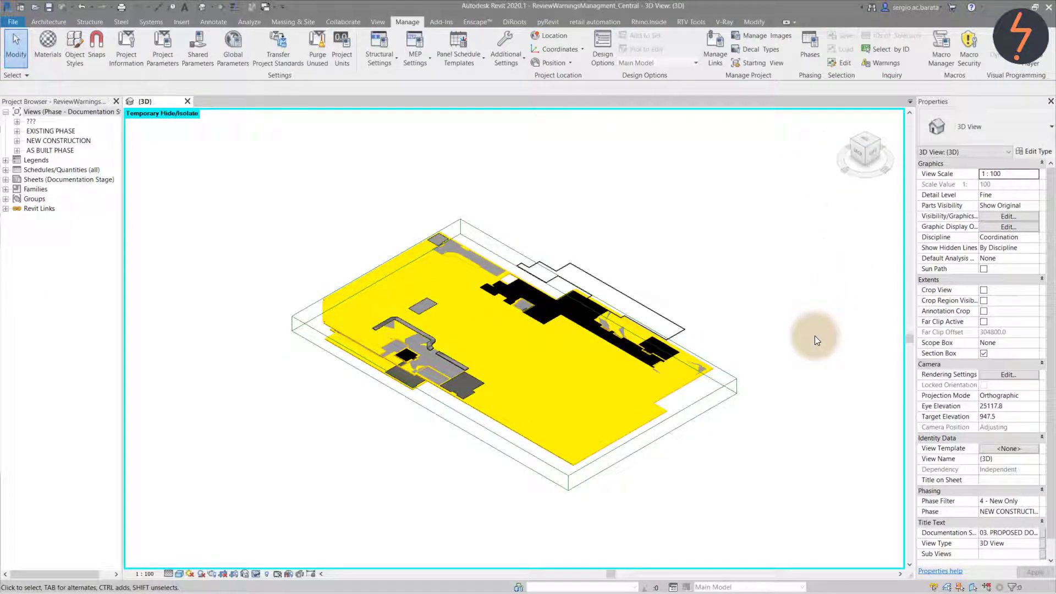
{"action": "left_click", "coordinate": [1035, 342]}
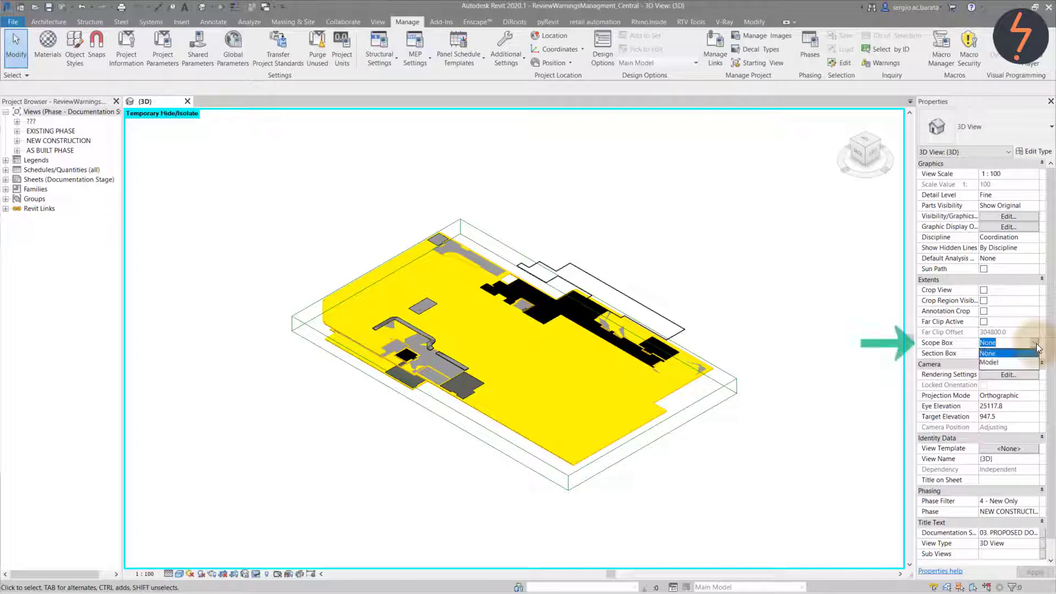
{"action": "left_click", "coordinate": [989, 362]}
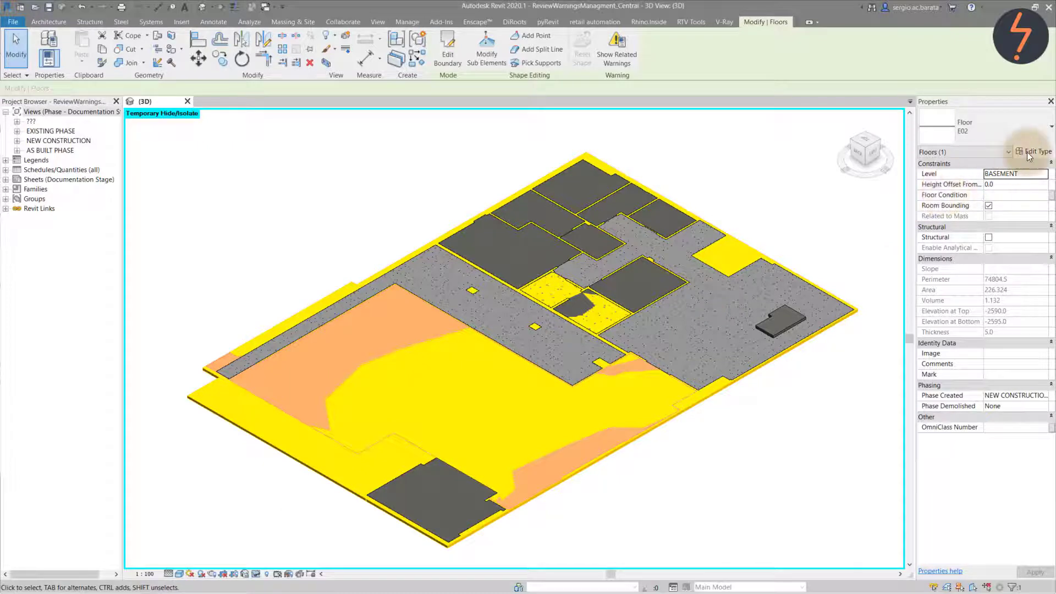
Check the floor type's 5.0 thickness, offset the basement floor 5.0, and accept the overlap warning
{"action": "left_click", "coordinate": [1034, 151]}
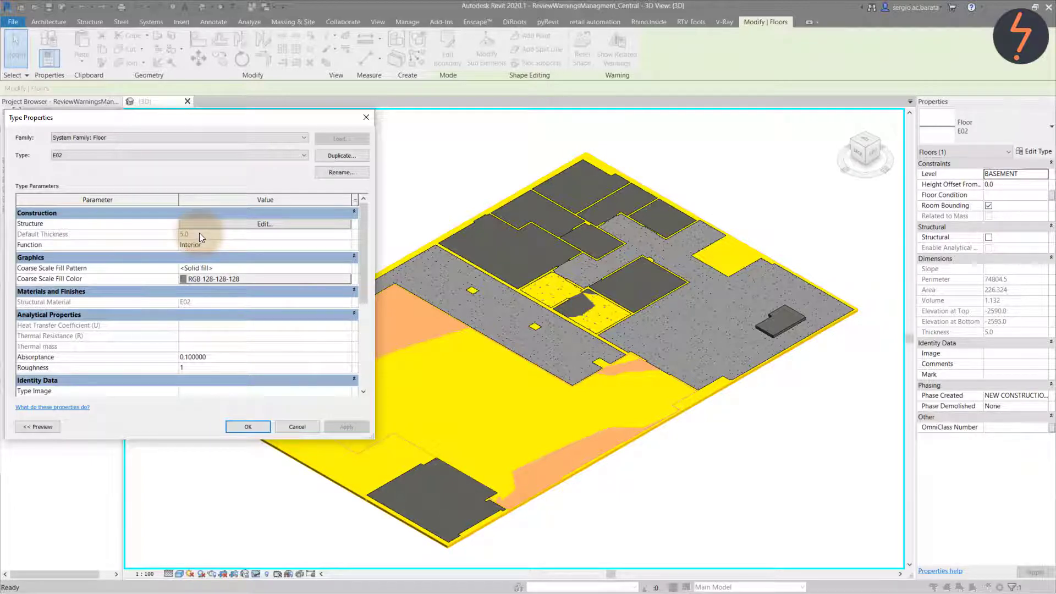
{"action": "left_click", "coordinate": [247, 427]}
{"action": "type", "text": "5"}
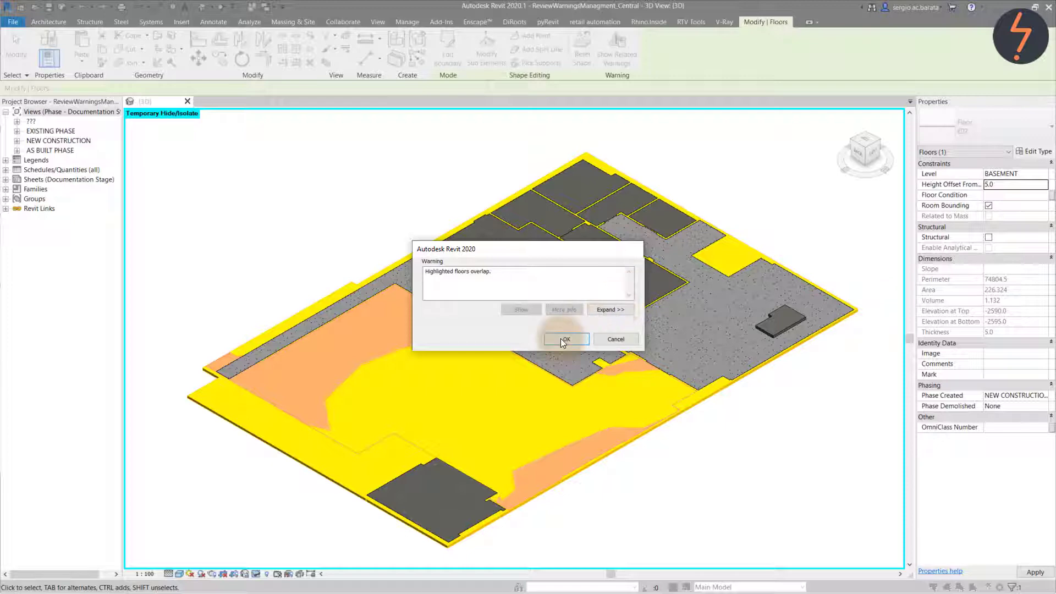
{"action": "left_click", "coordinate": [566, 339]}
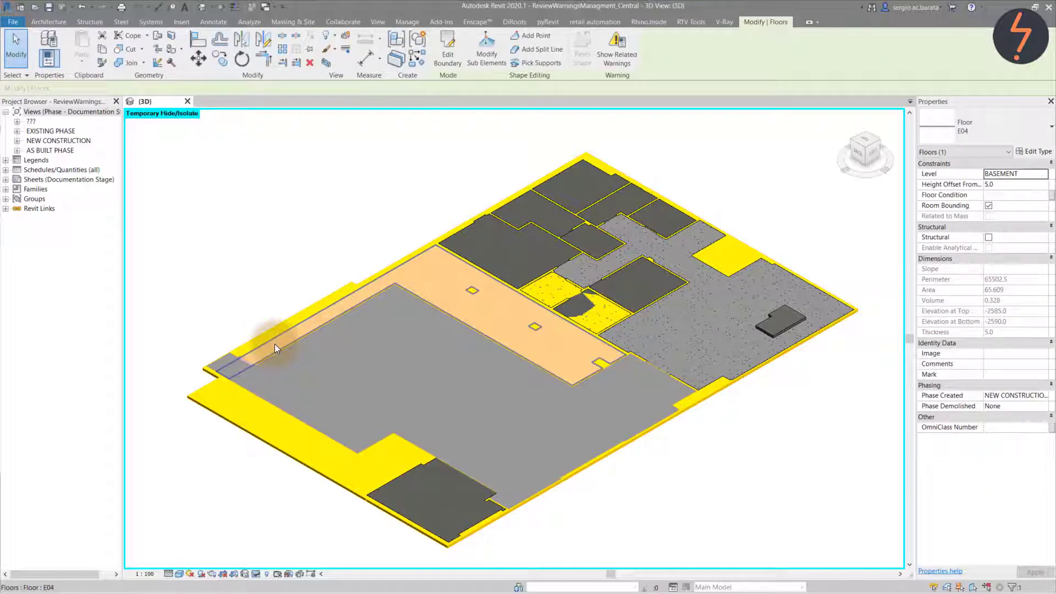
Edit floor E04's boundary sketch and zoom into the region around its left edge
{"action": "left_click", "coordinate": [447, 49]}
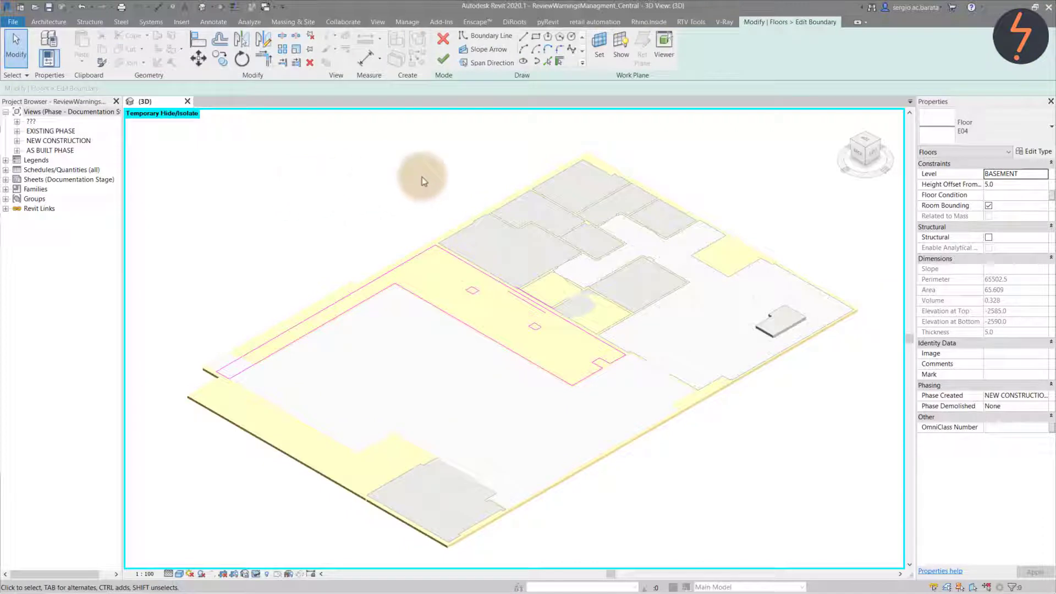
{"action": "right_click", "coordinate": [424, 180]}
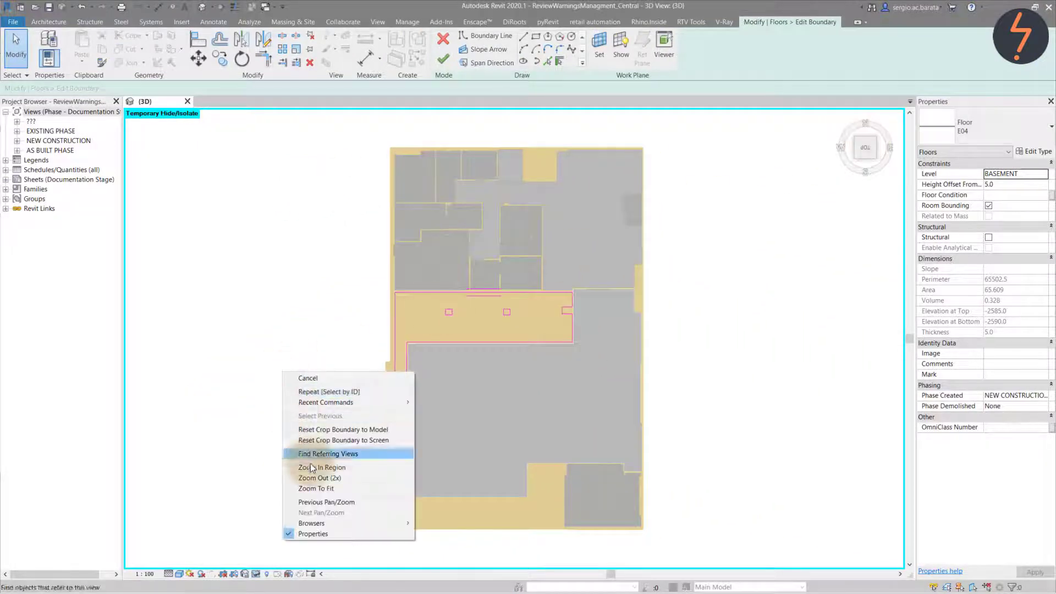
{"action": "left_click", "coordinate": [322, 466]}
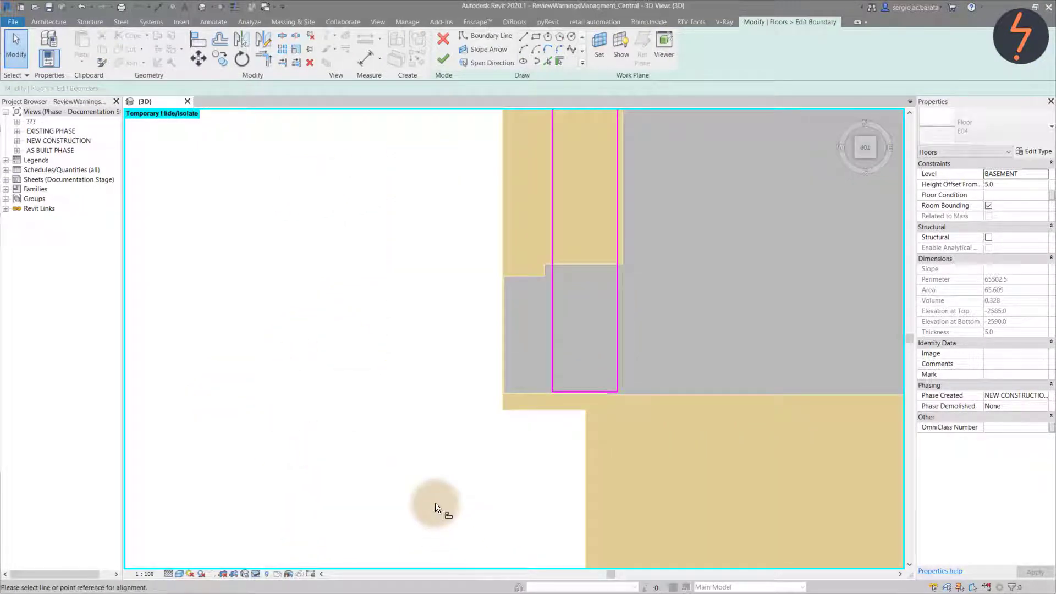